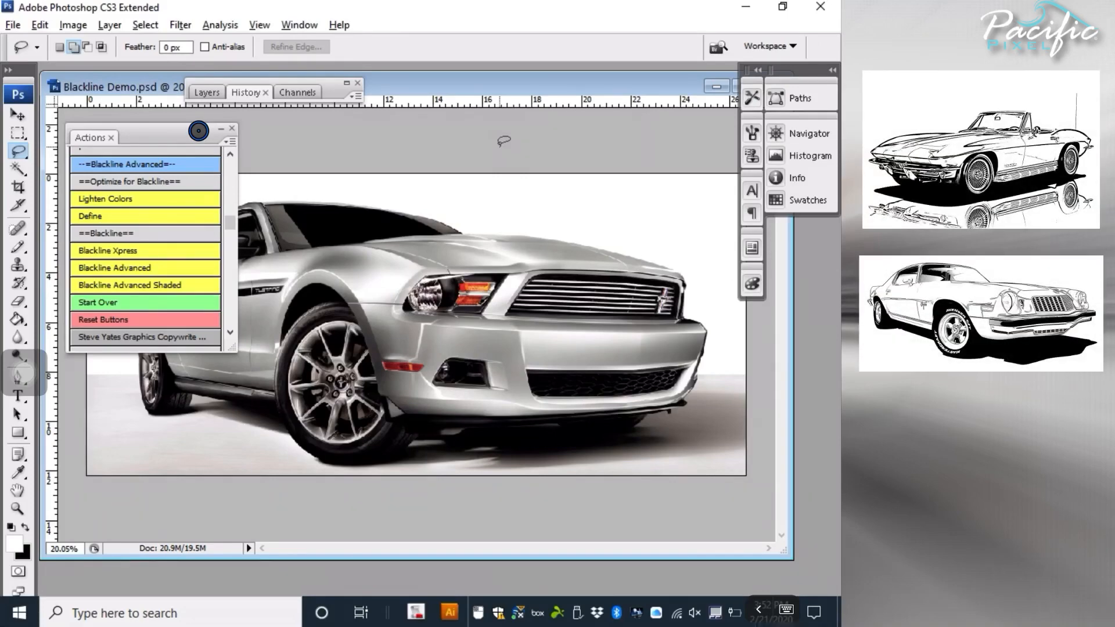
Scroll the Actions panel down toward the Optimize for Blackline actions.
scroll("down", 3)
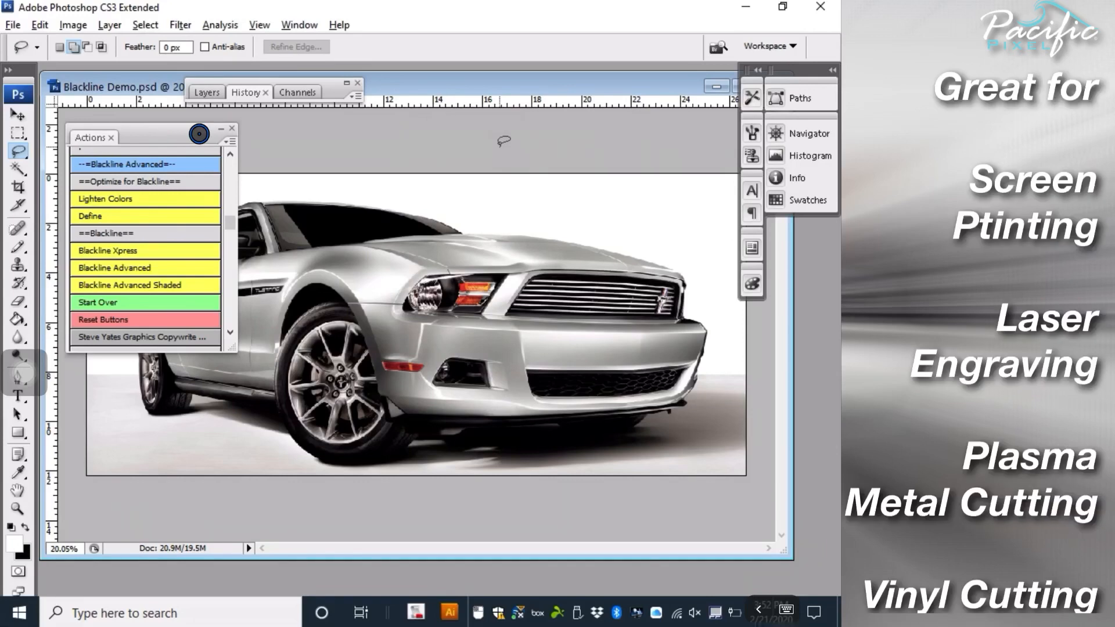
mouse_move(244, 217)
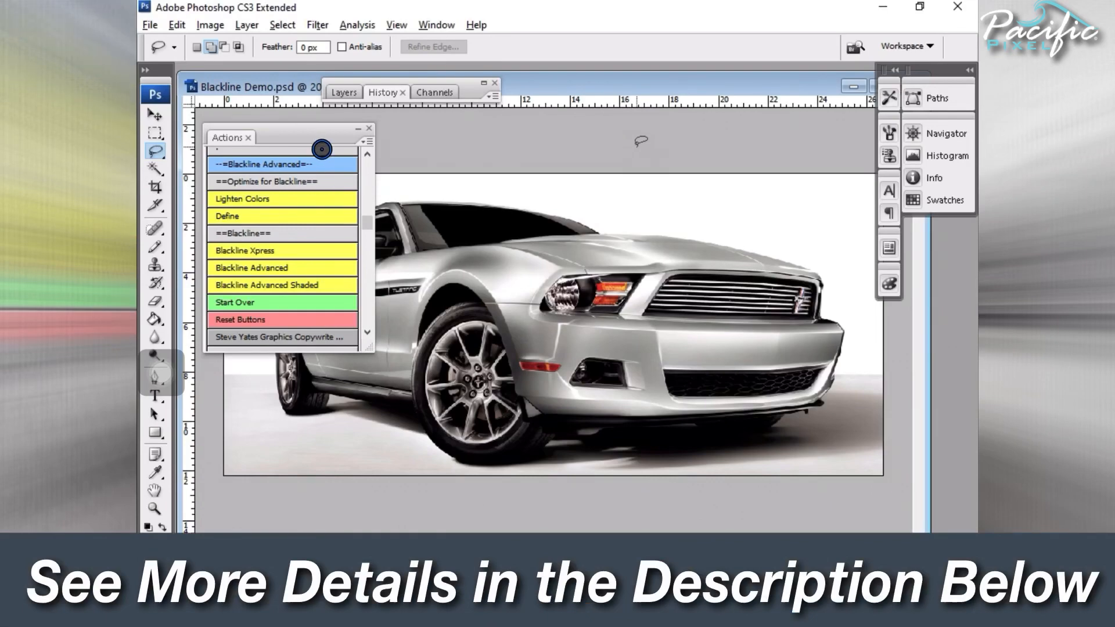
mouse_move(301, 232)
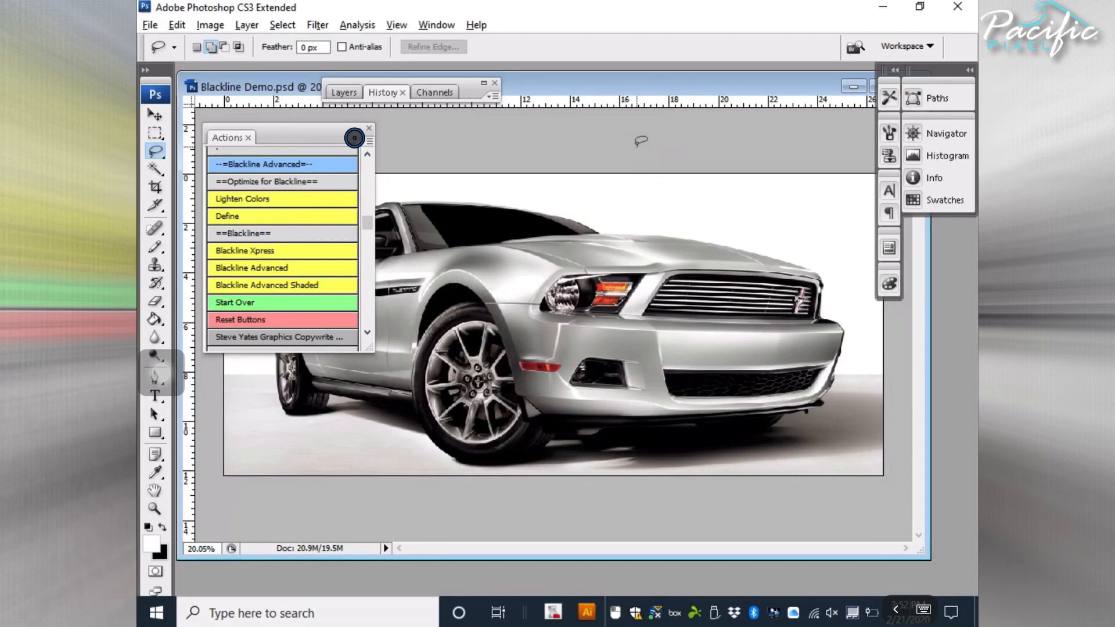
mouse_move(301, 201)
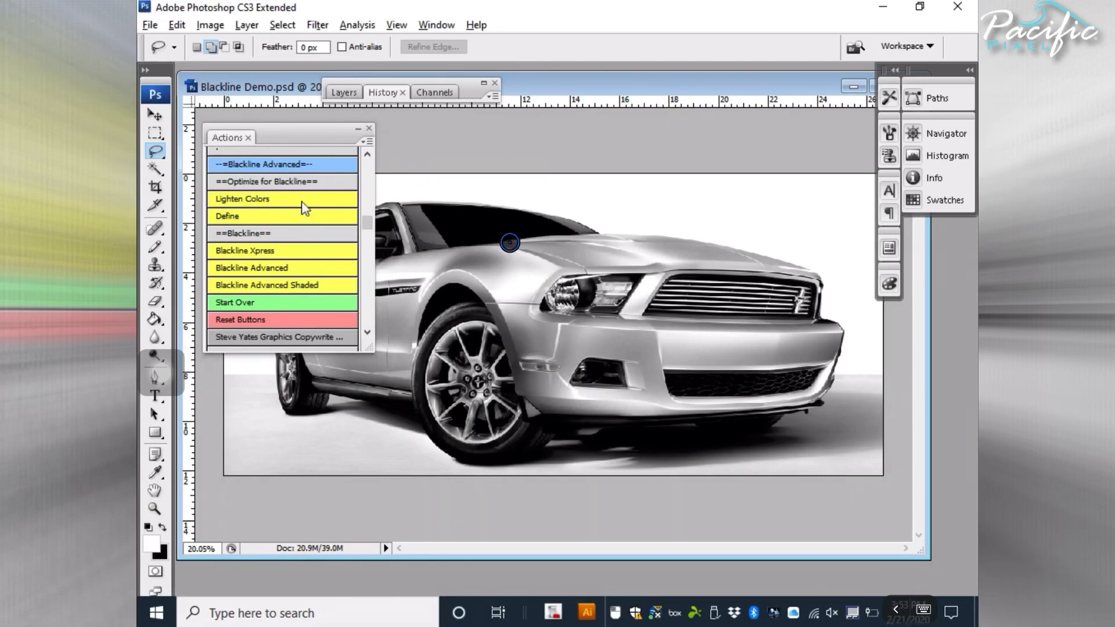
mouse_move(618, 291)
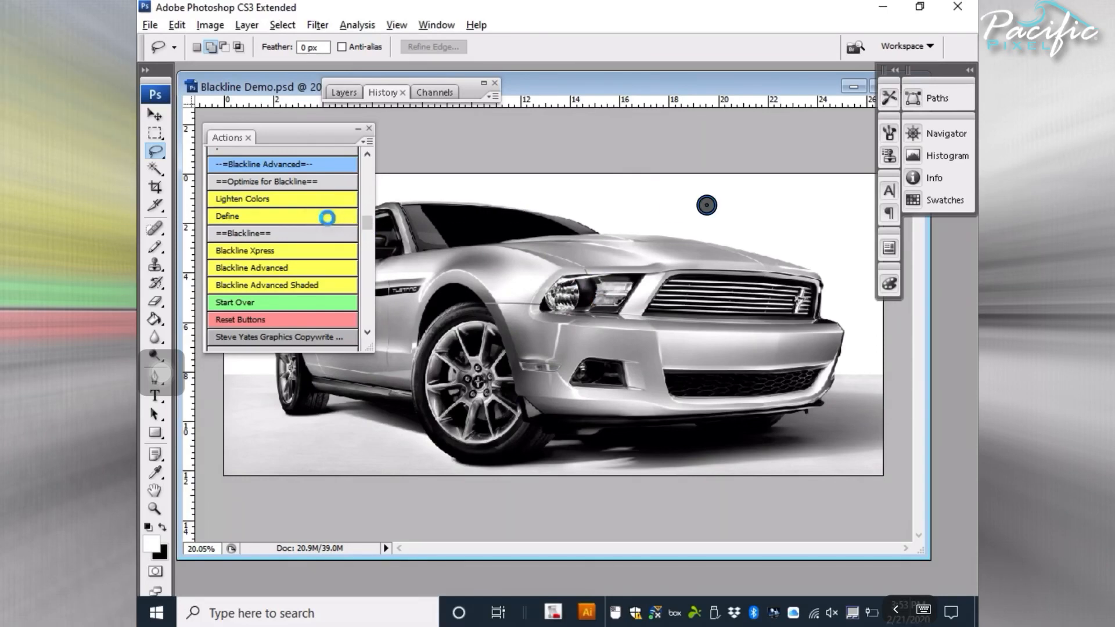
mouse_move(331, 225)
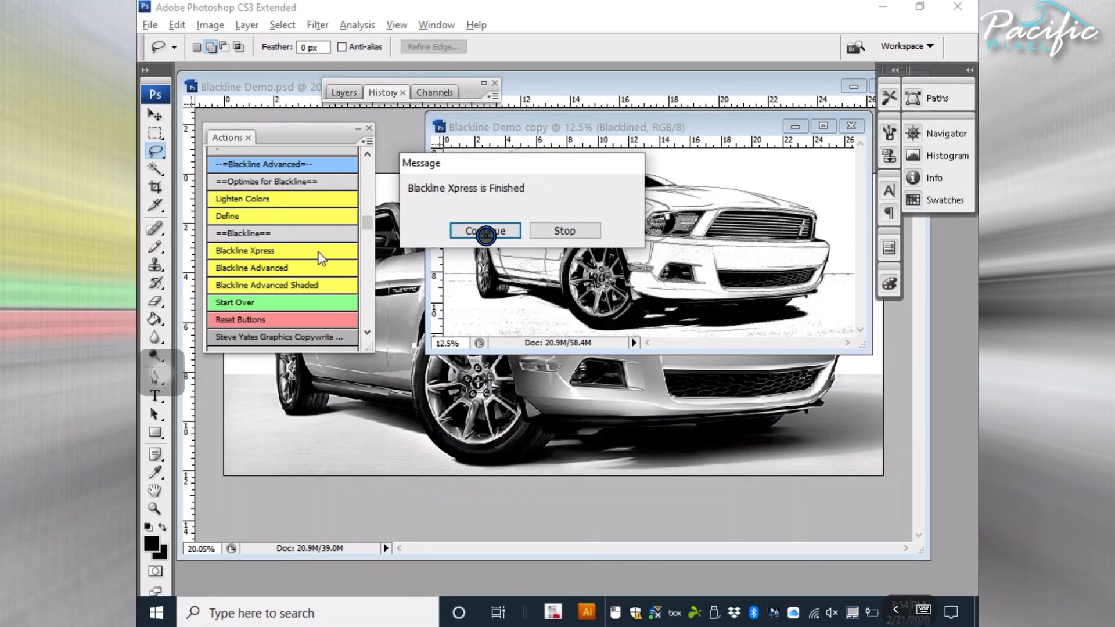
left_click(485, 230)
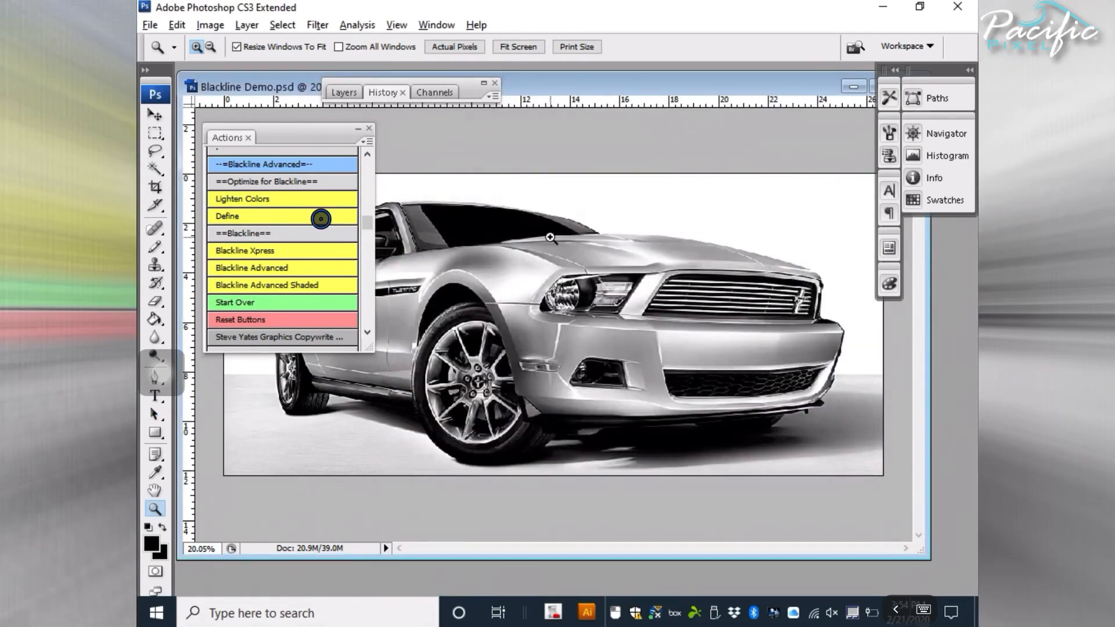
mouse_move(280, 269)
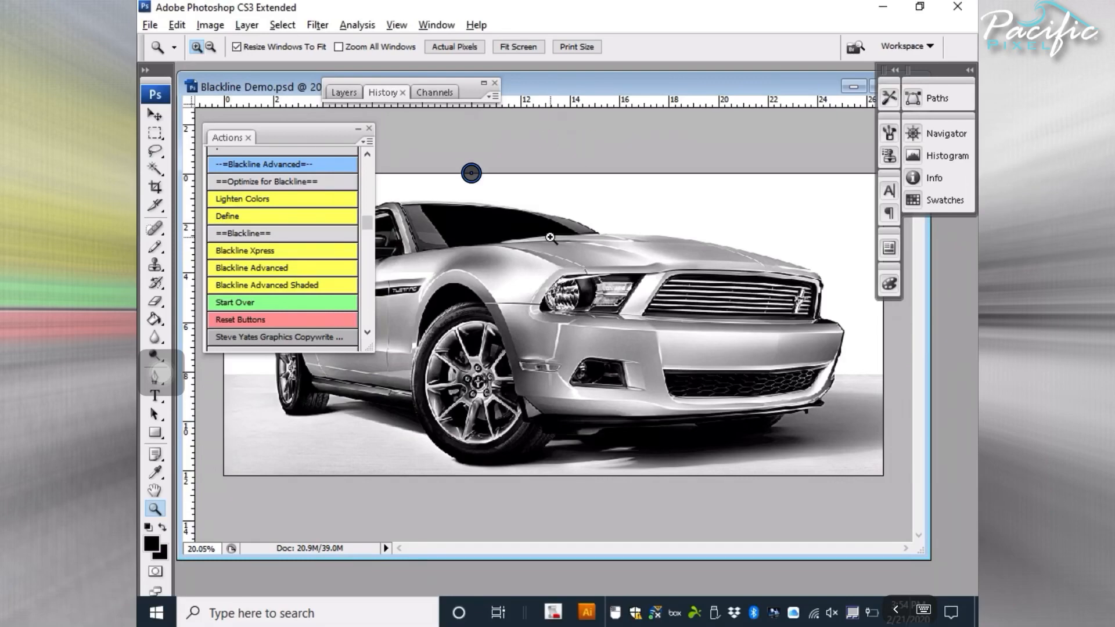
Start Blackline Advanced and set the High Pass line radius to 6.5 pixels.
double_click(251, 267)
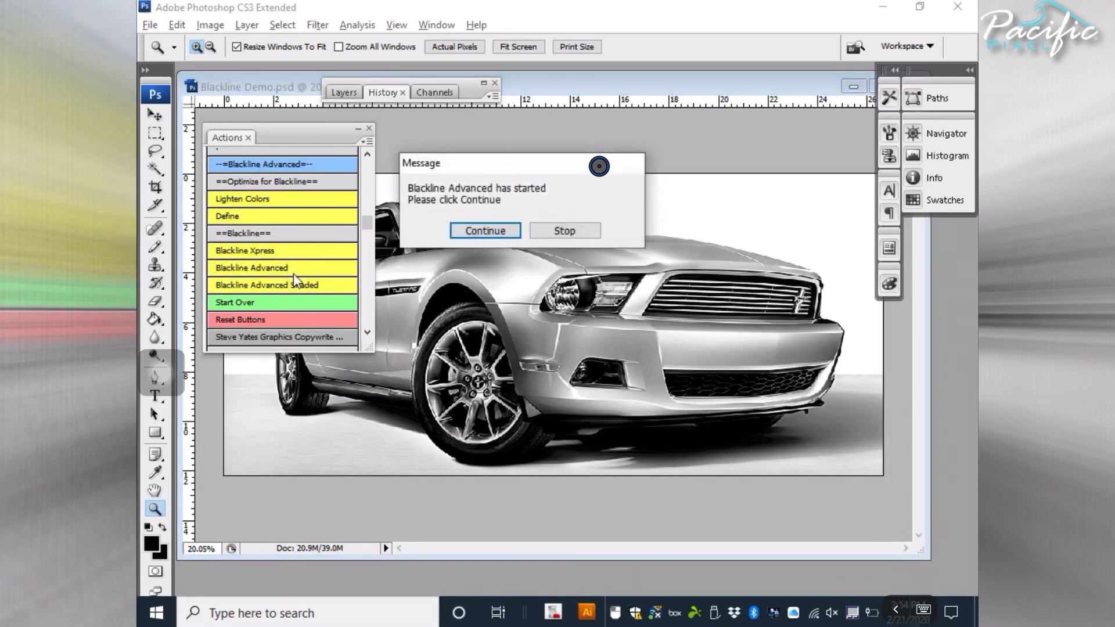
left_click(484, 230)
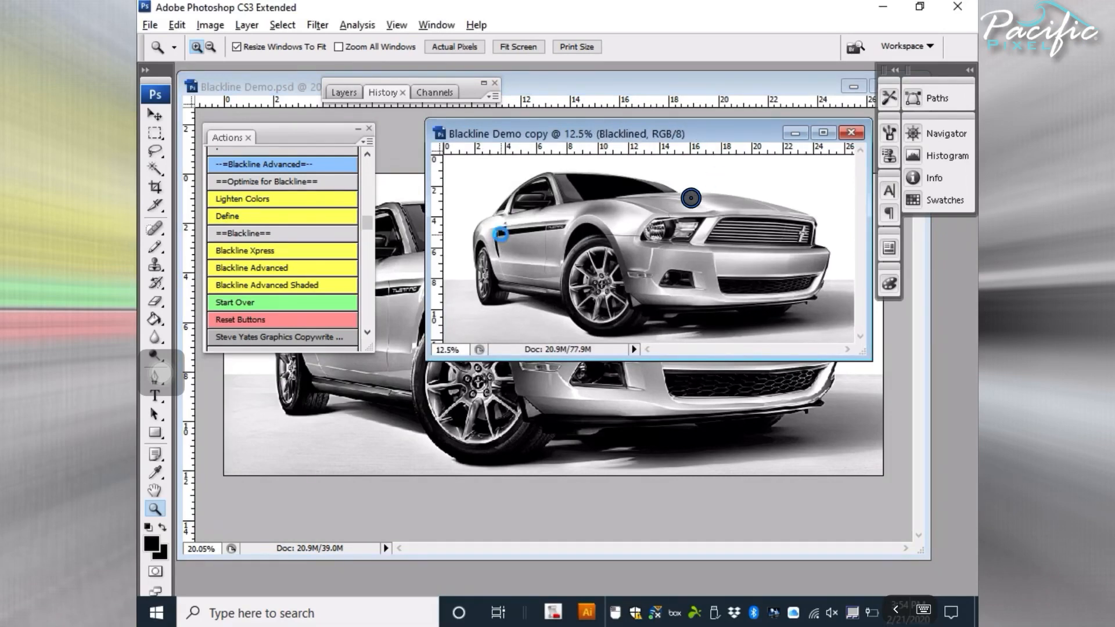
mouse_move(658, 142)
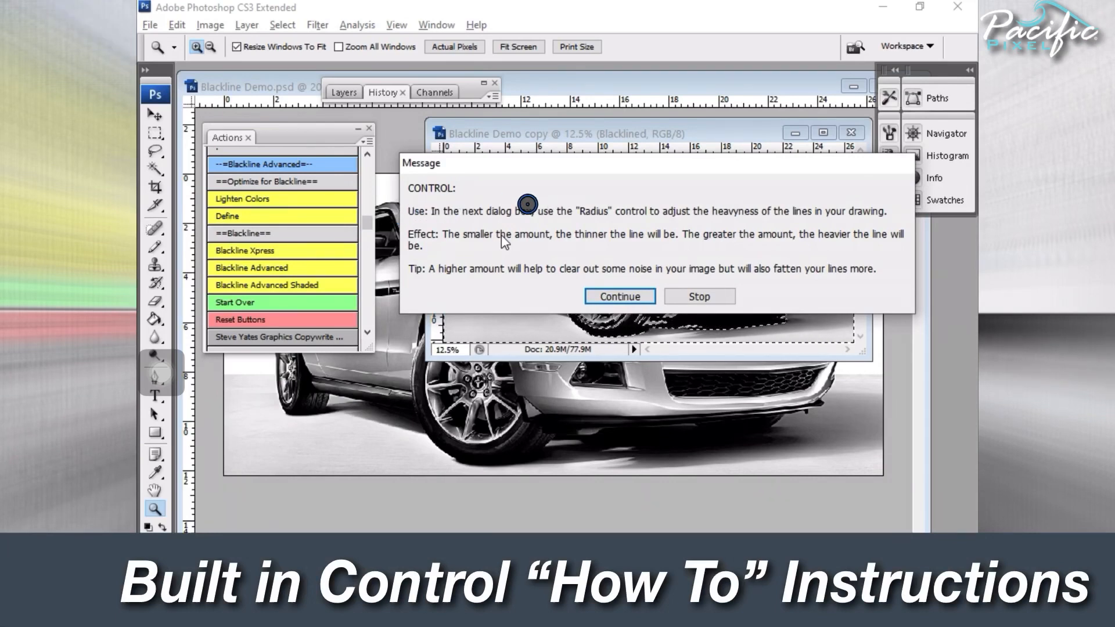
mouse_move(737, 229)
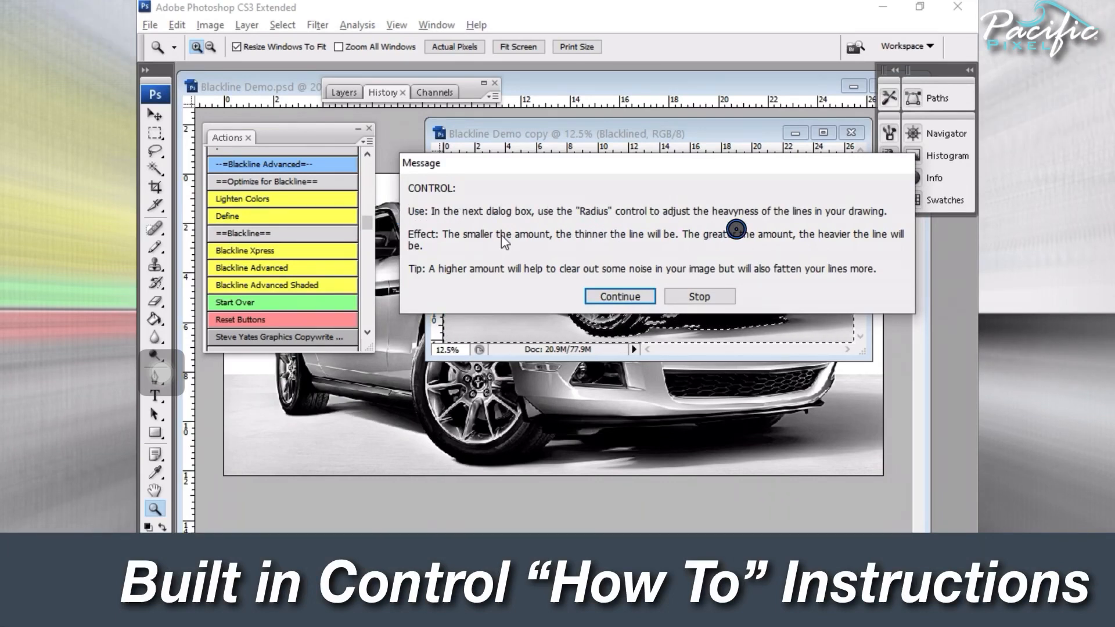
mouse_move(667, 245)
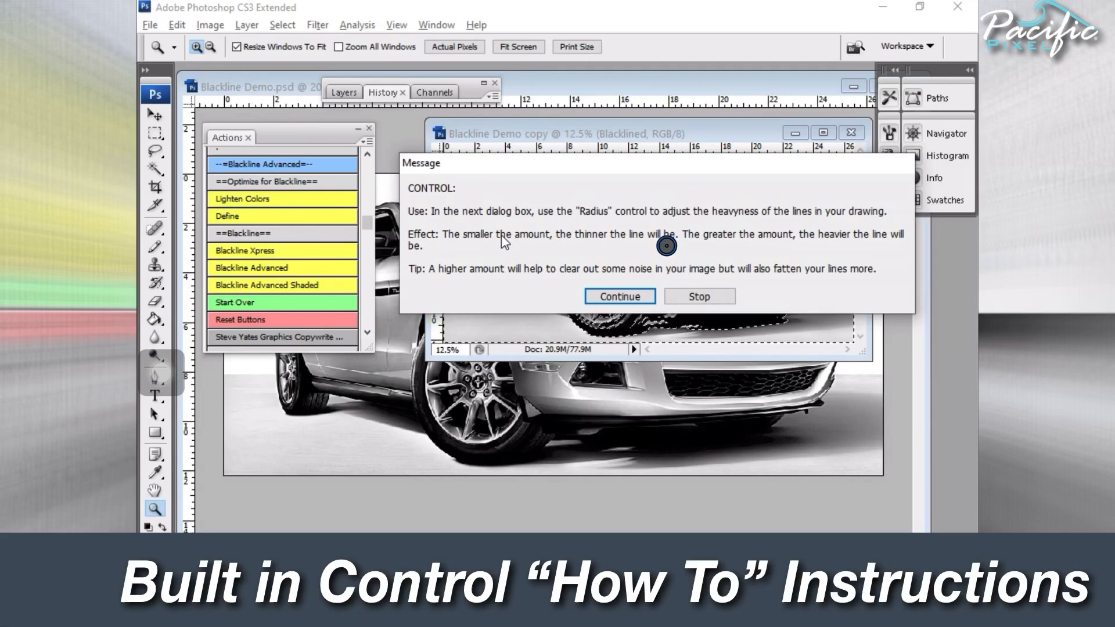
left_click(617, 295)
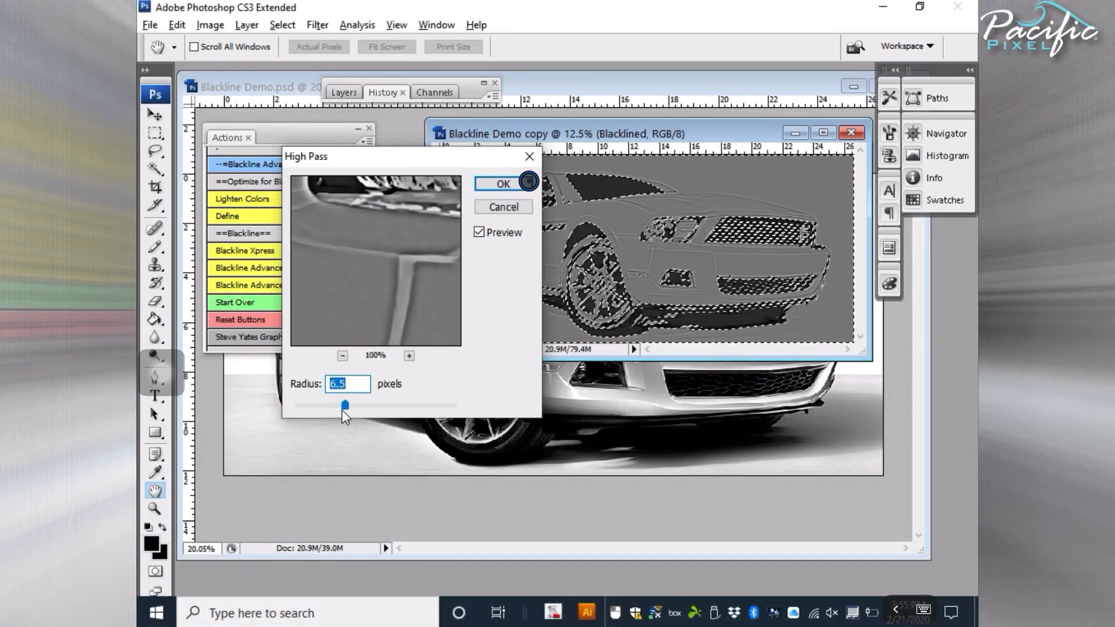
left_click(503, 183)
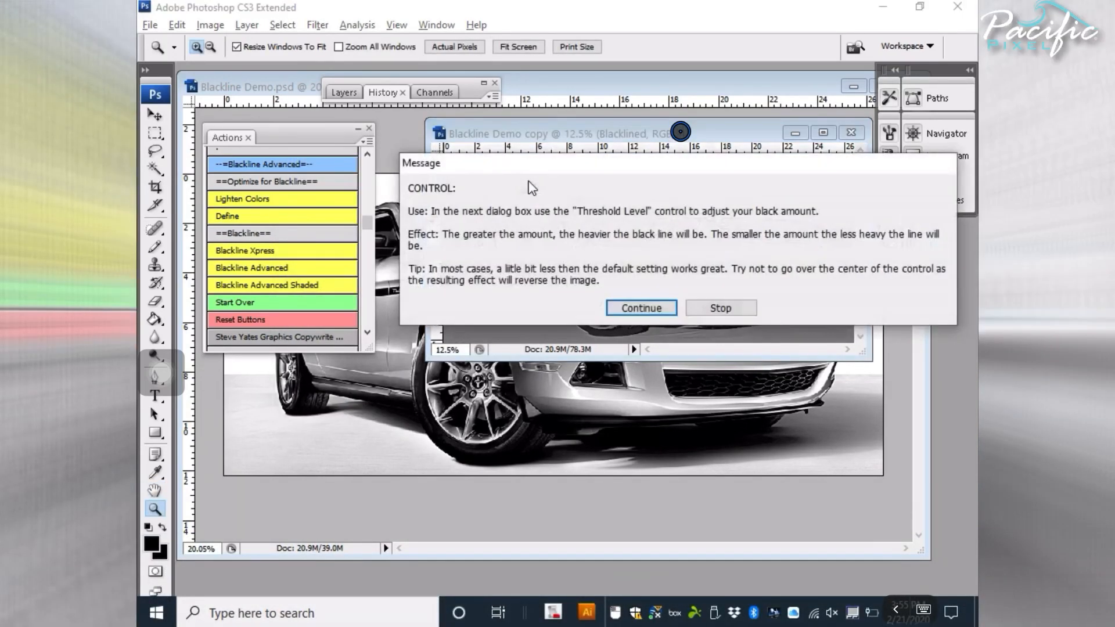
Apply threshold level 125 to the black-line car copy.
left_click(640, 307)
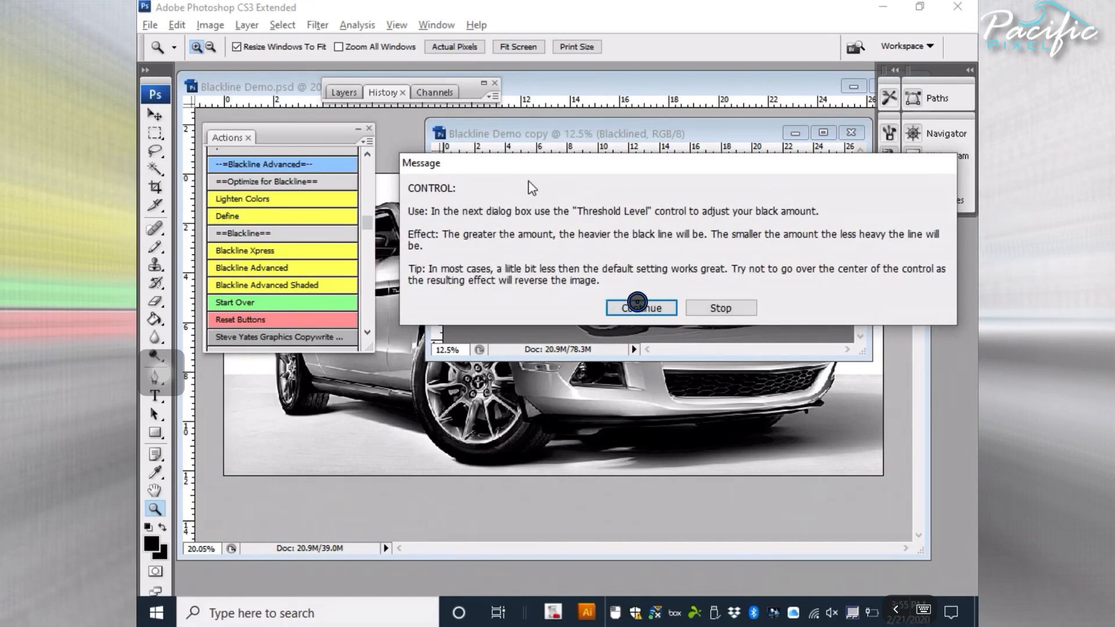
left_click(640, 307)
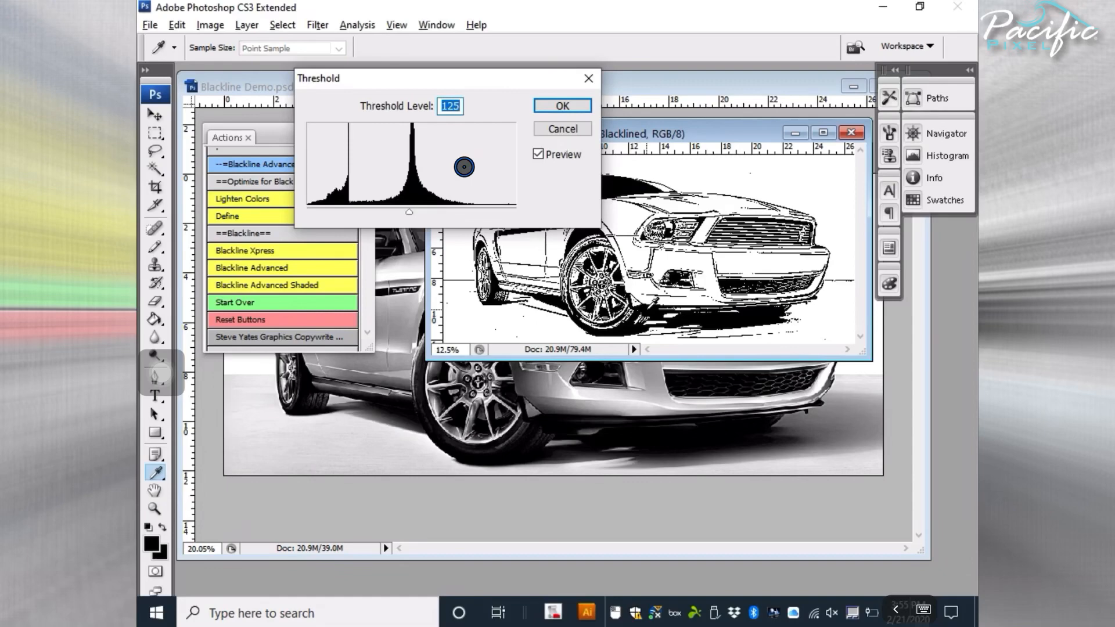
left_click(560, 105)
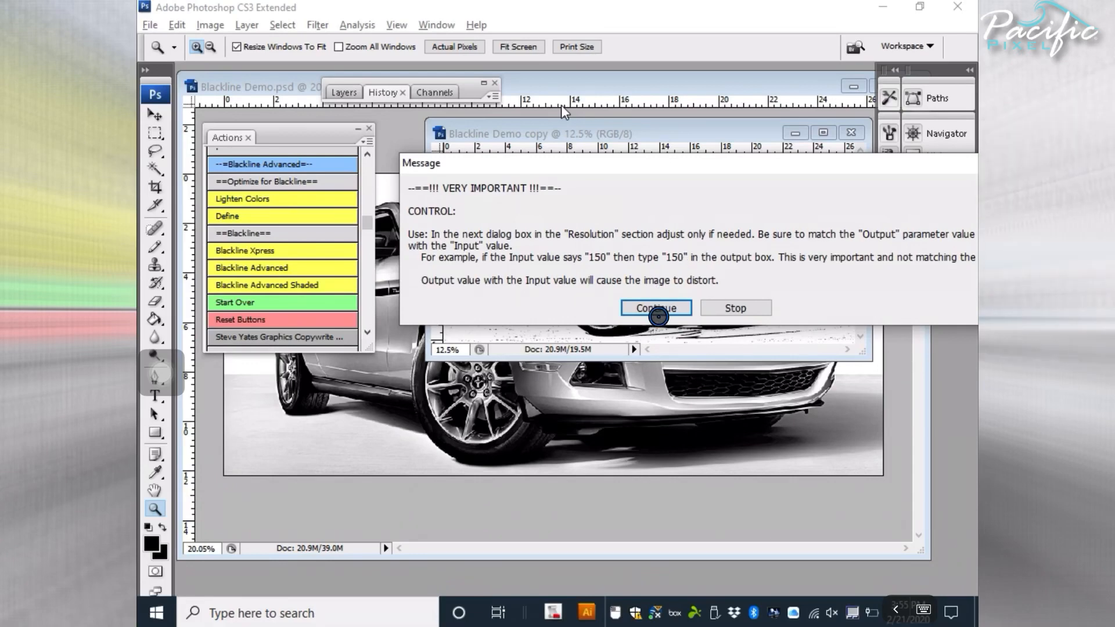
Convert the line art to a 150 ppi bitmap with 50% Threshold and finish.
left_click(654, 308)
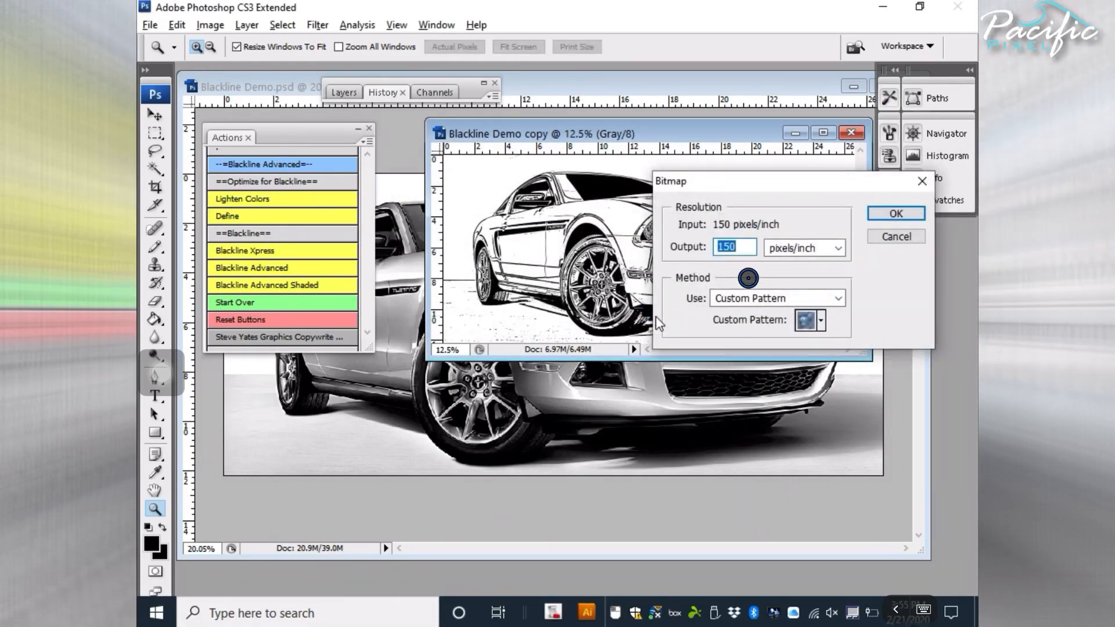
mouse_move(747, 225)
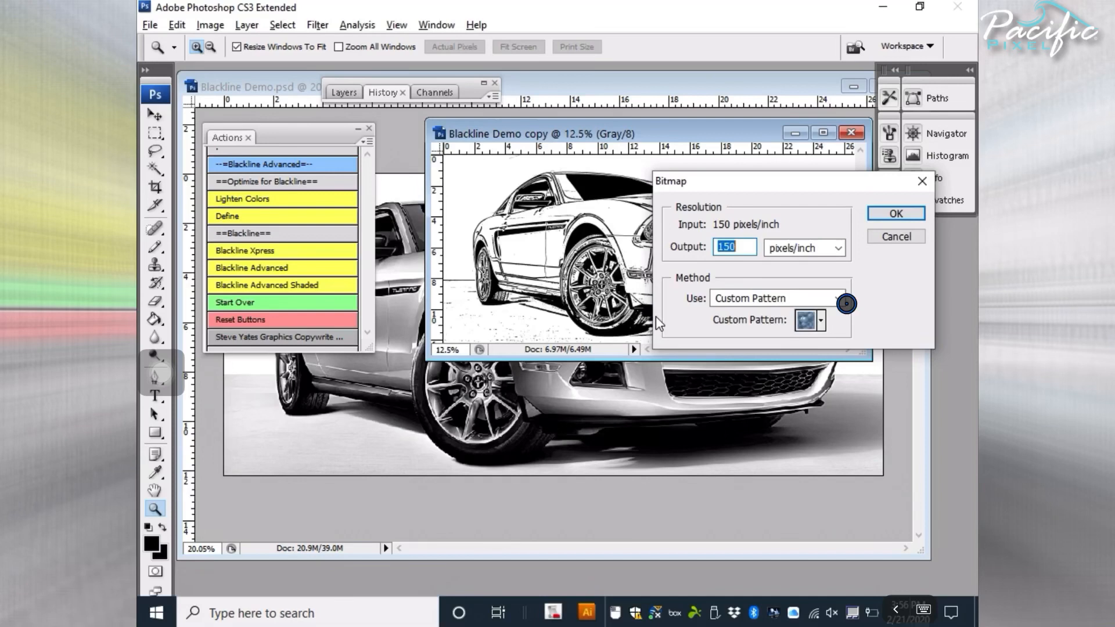
left_click(842, 298)
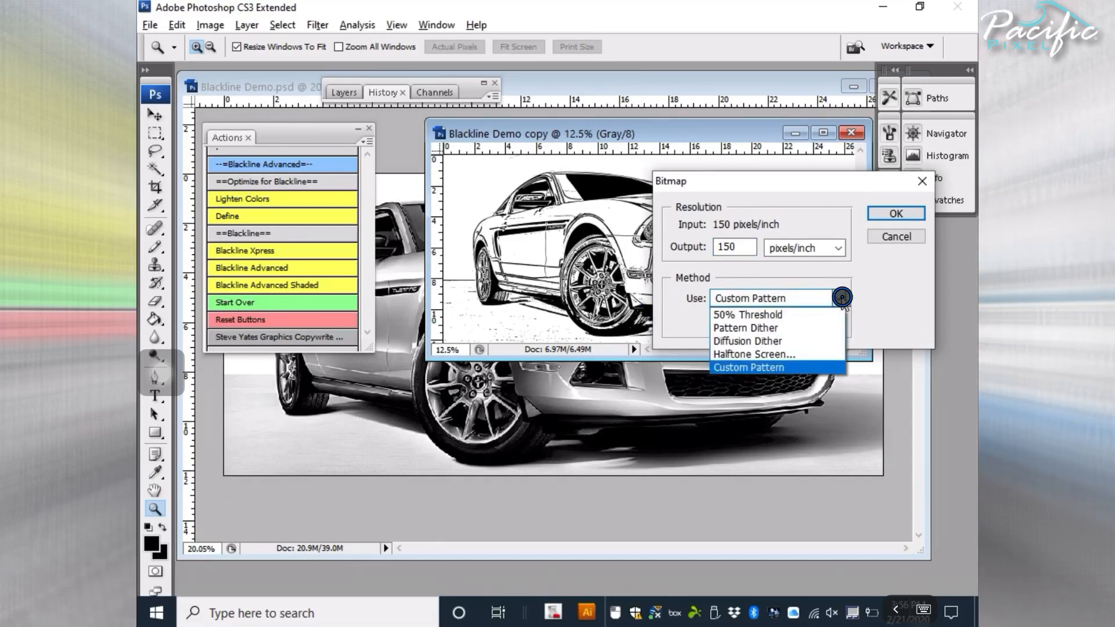
left_click(746, 314)
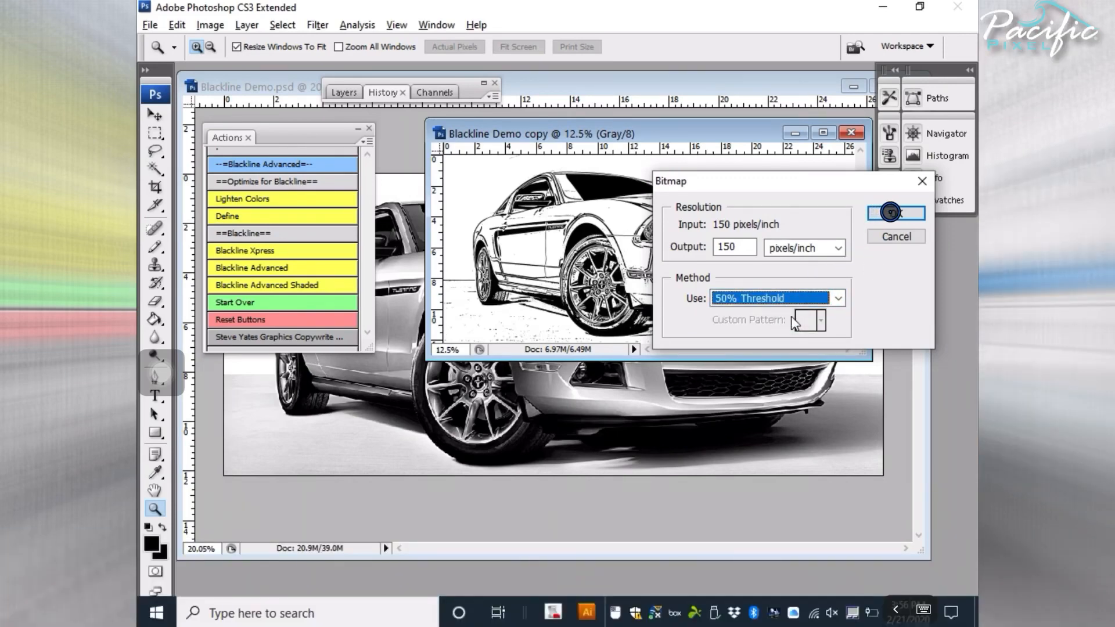
left_click(893, 213)
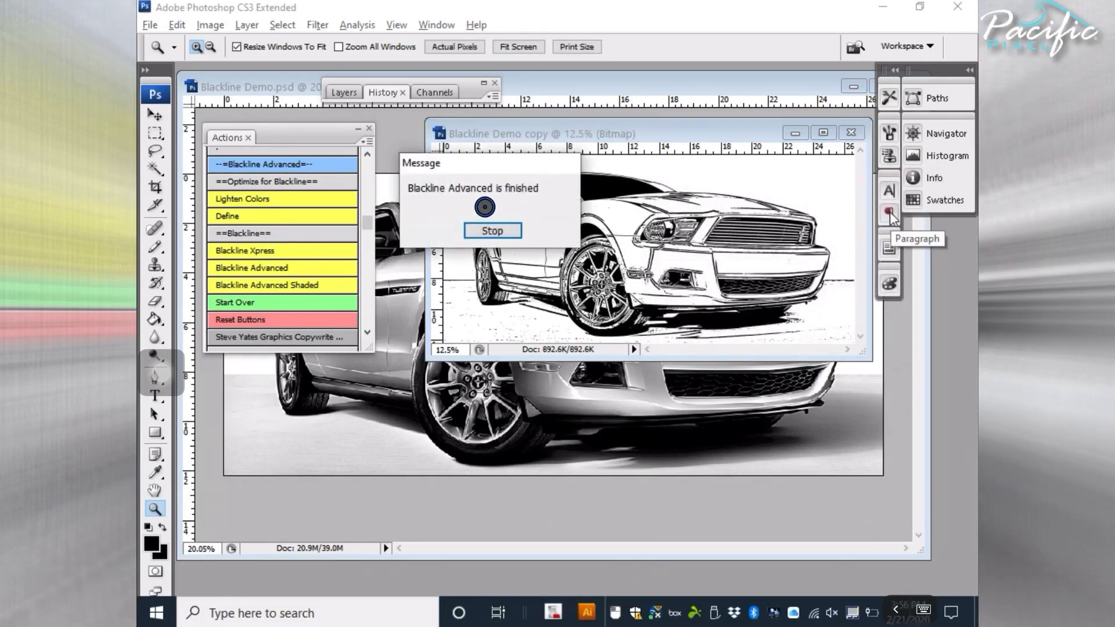
left_click(491, 231)
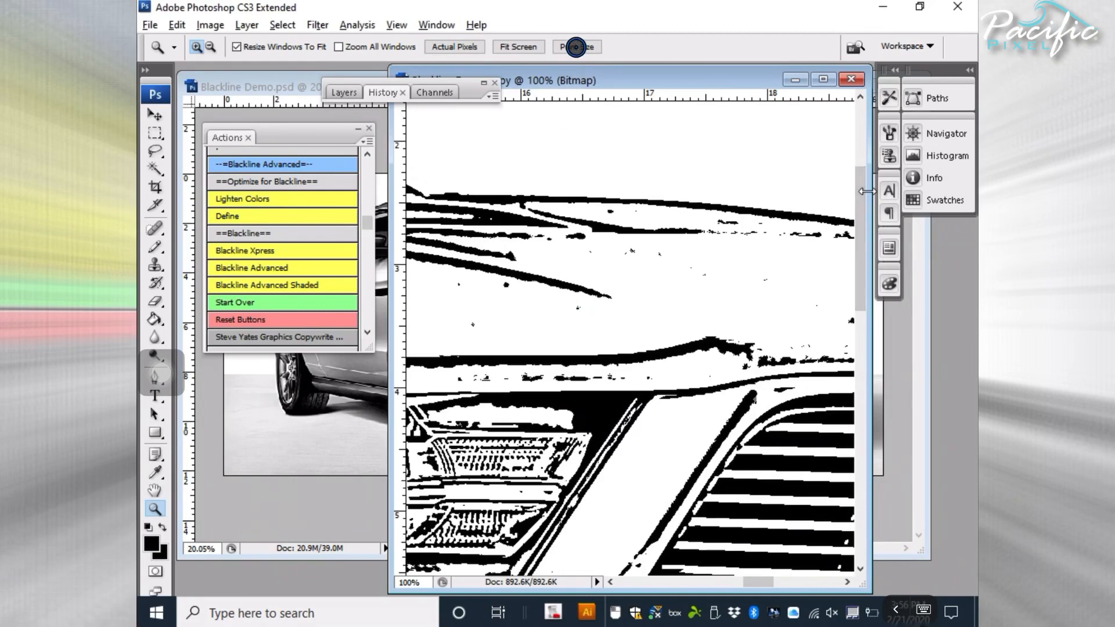
Check the line art at print size and fit-to-window, then rerun Blackline Advanced.
left_click(576, 46)
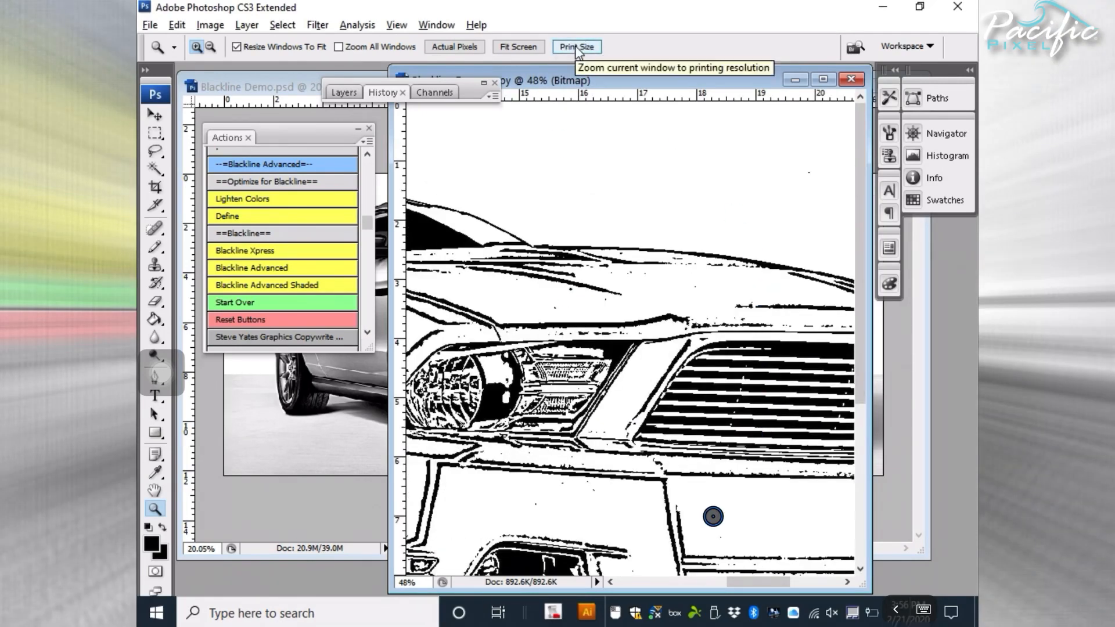
left_click(517, 46)
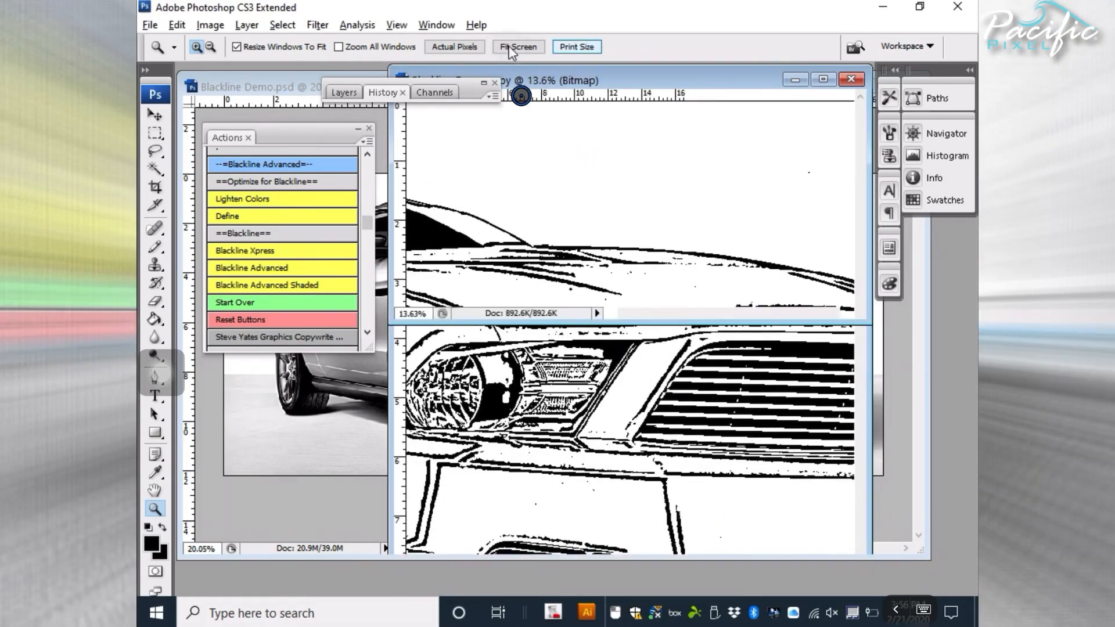
left_click(517, 47)
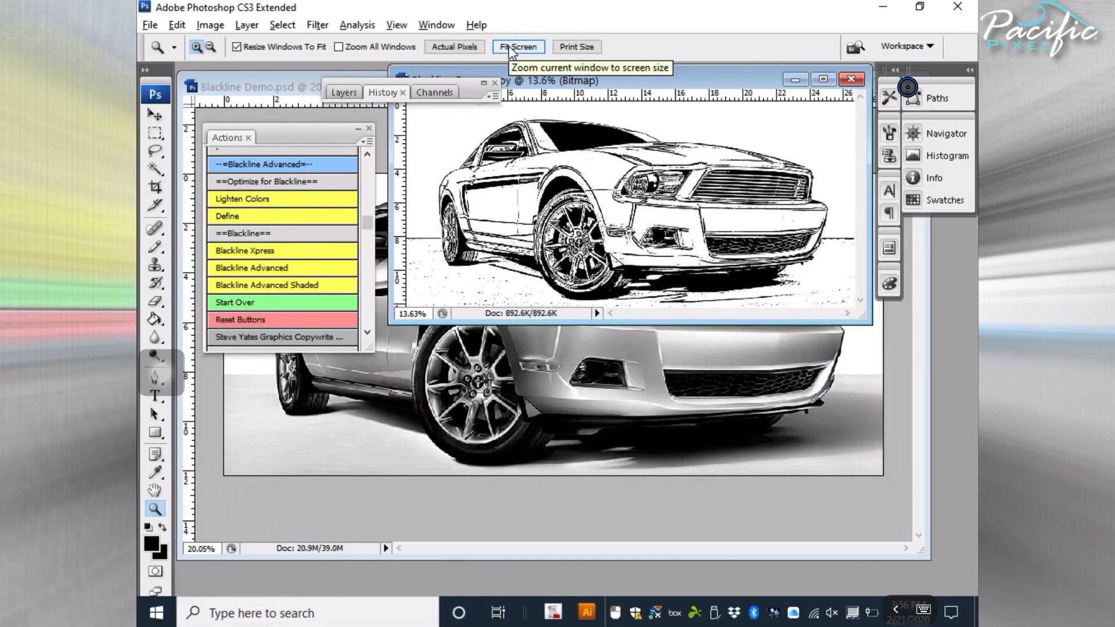
left_click(851, 79)
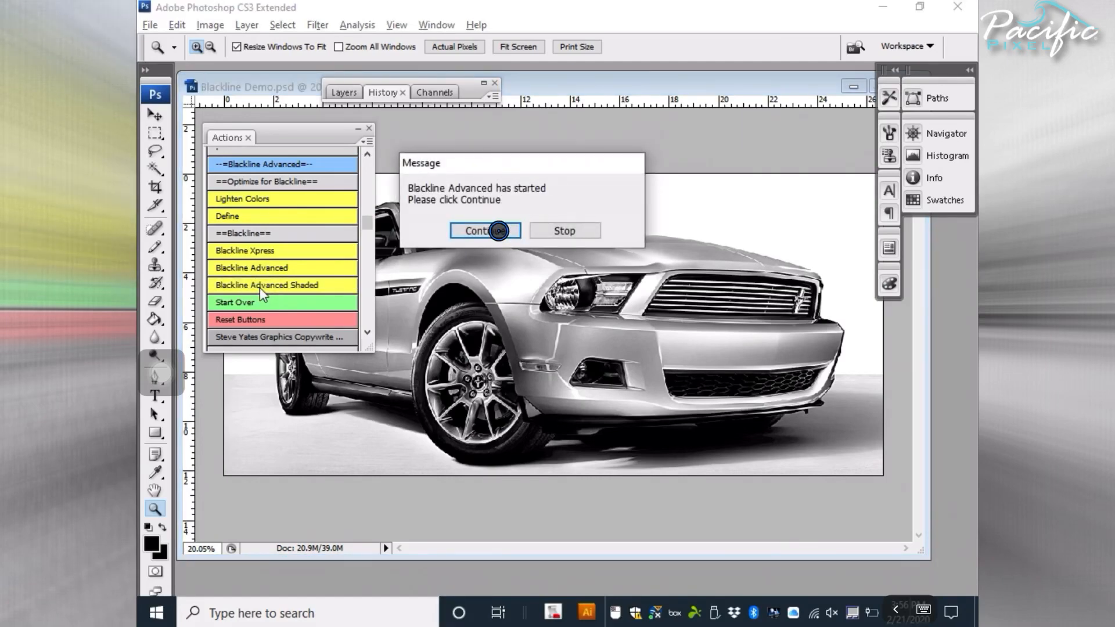
Accept a 6.3-pixel High Pass radius and threshold level 125 for the line work.
left_click(484, 231)
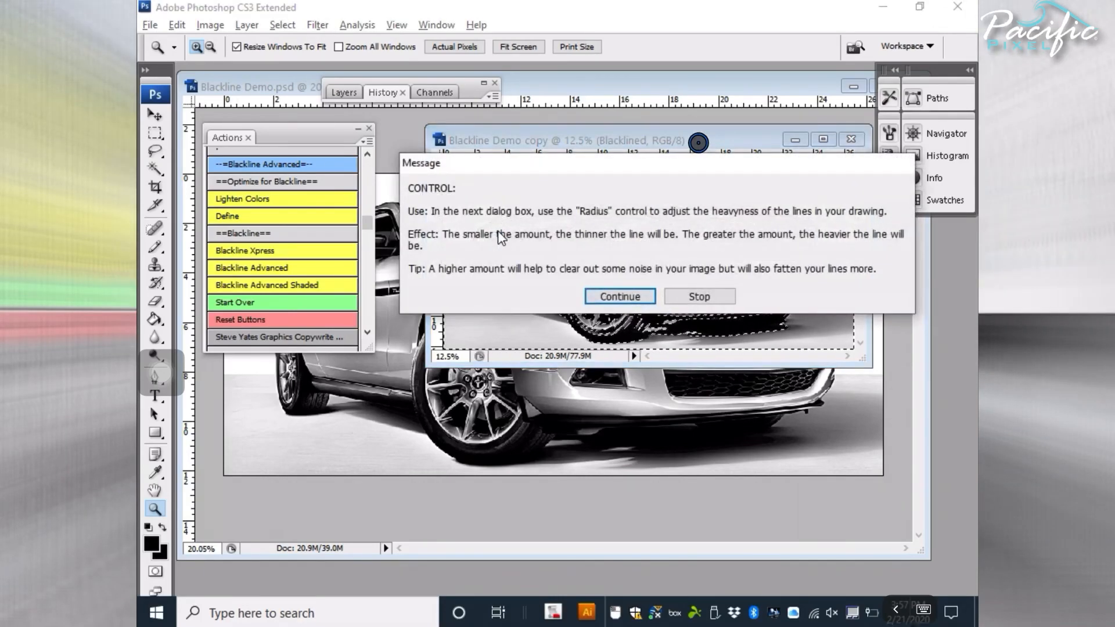
left_click(618, 296)
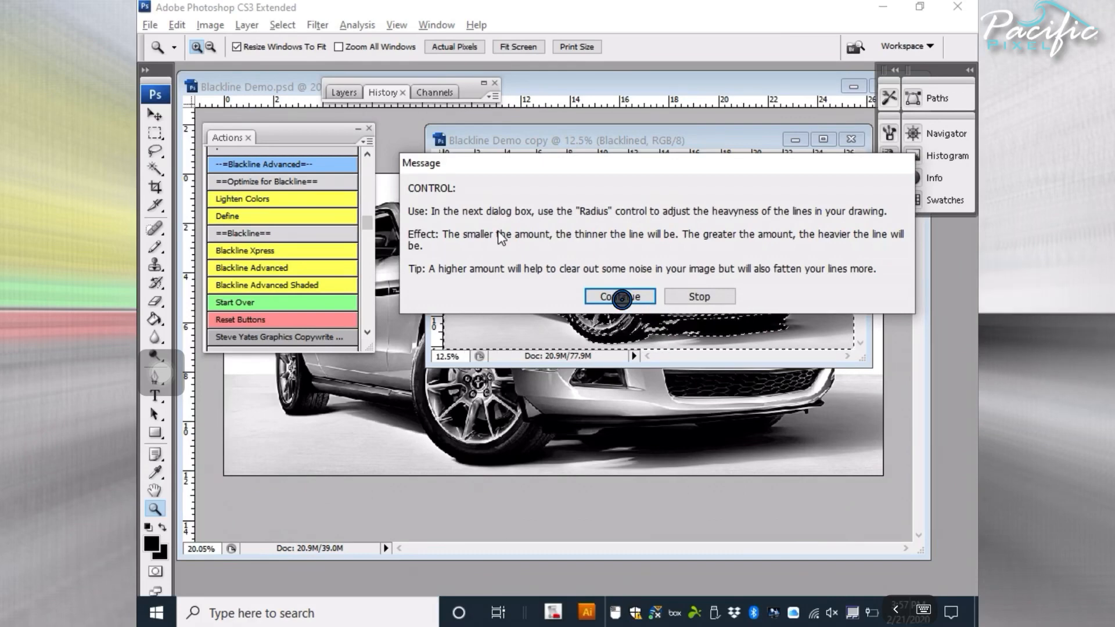
left_click(619, 297)
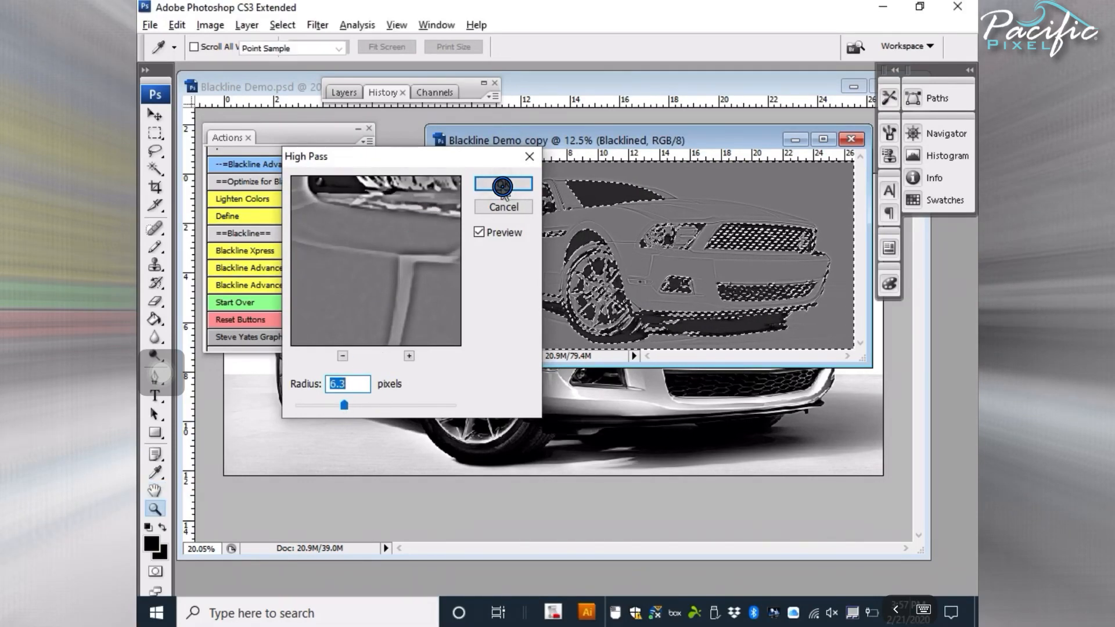
left_click(503, 184)
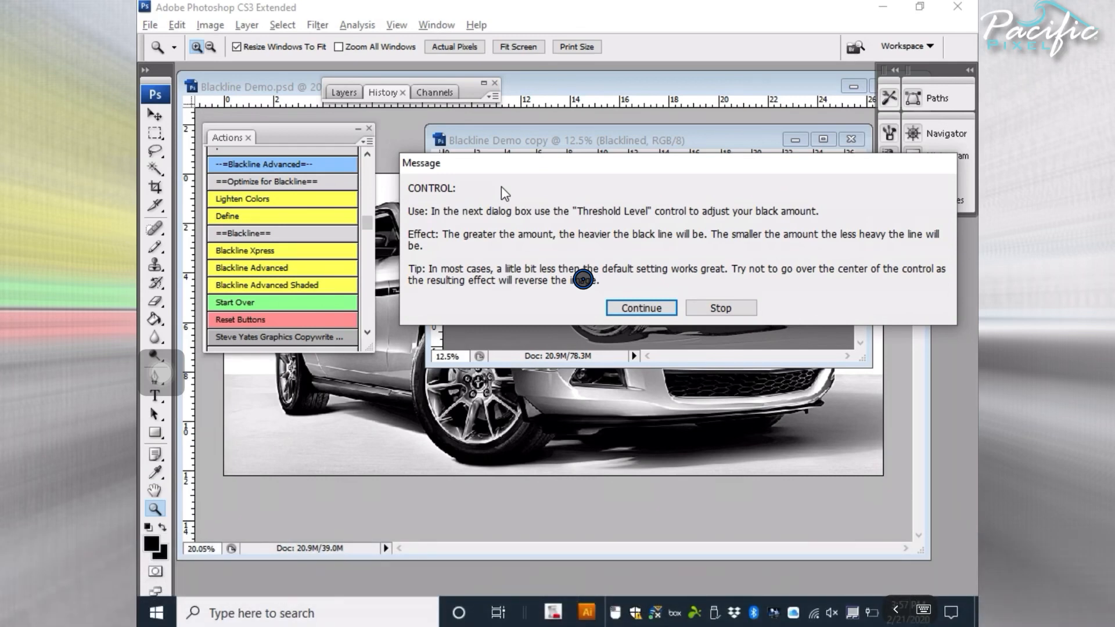
mouse_move(677, 281)
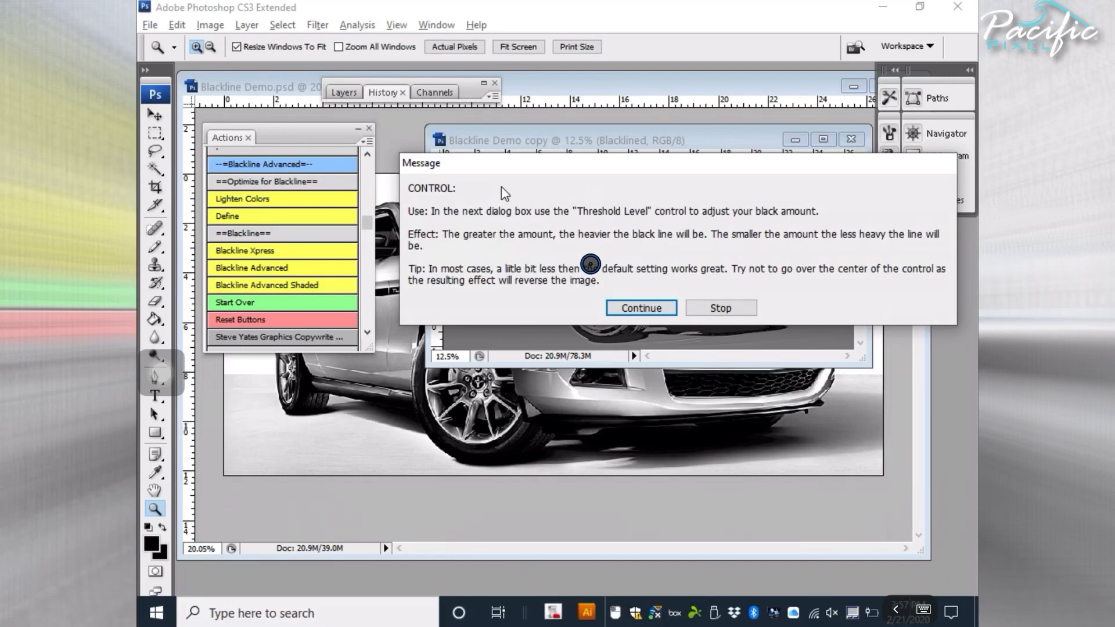
mouse_move(548, 225)
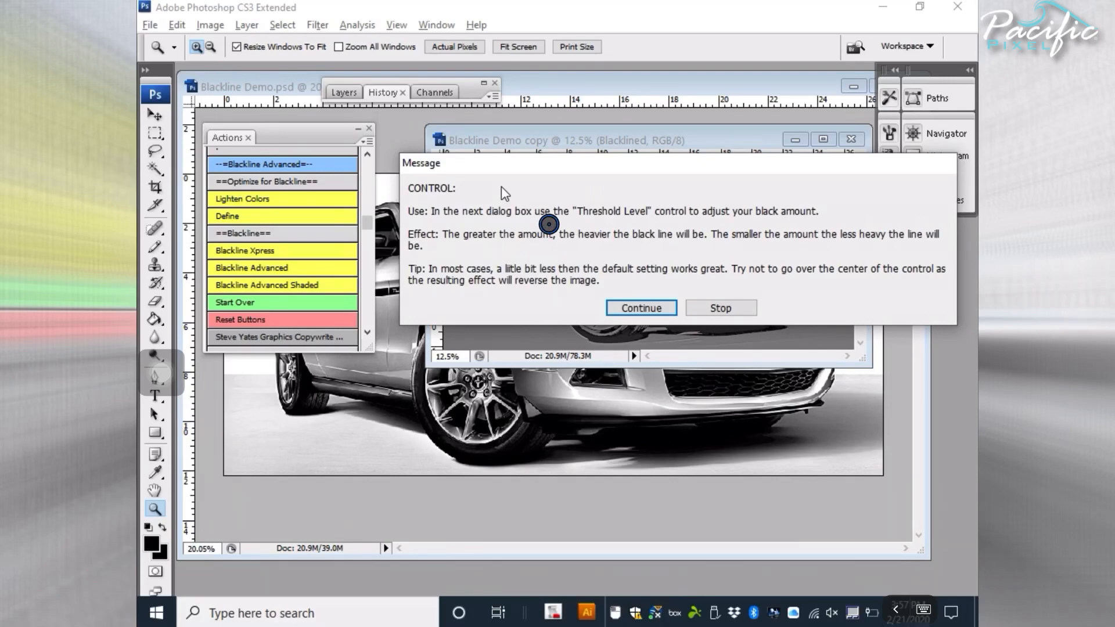
left_click(638, 308)
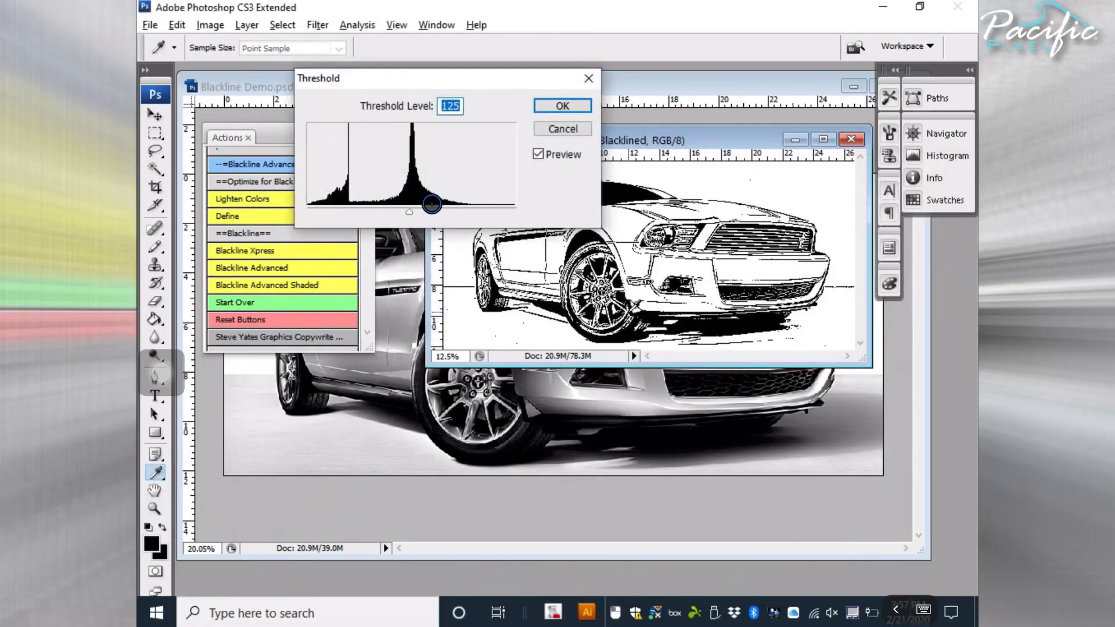
left_click(561, 105)
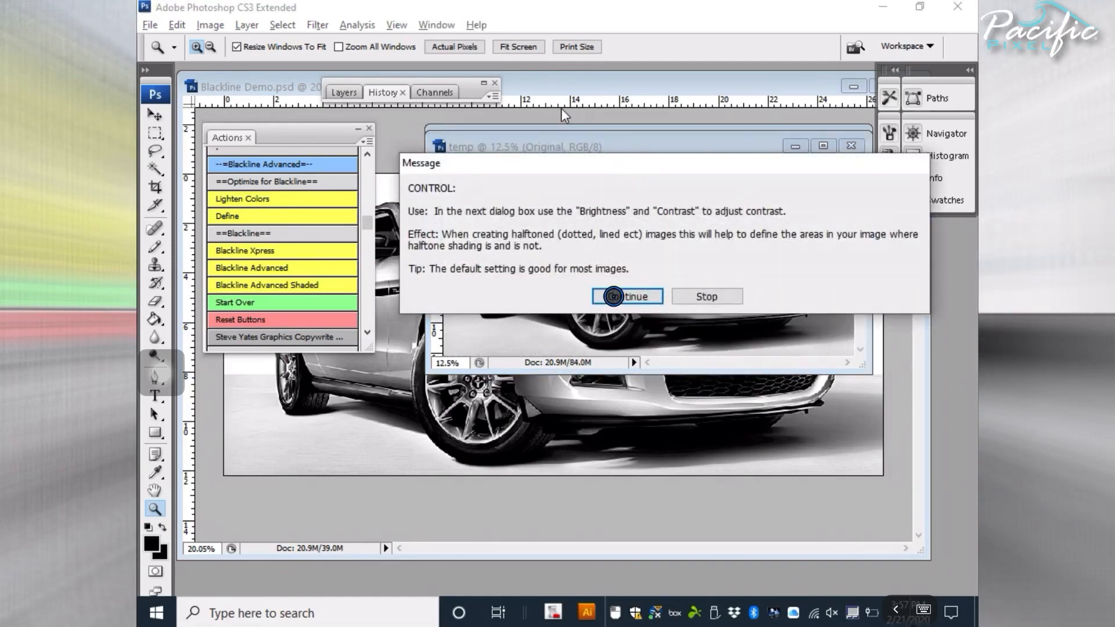
Boost the temporary car copy to about +48 brightness and +84 contrast.
left_click(627, 296)
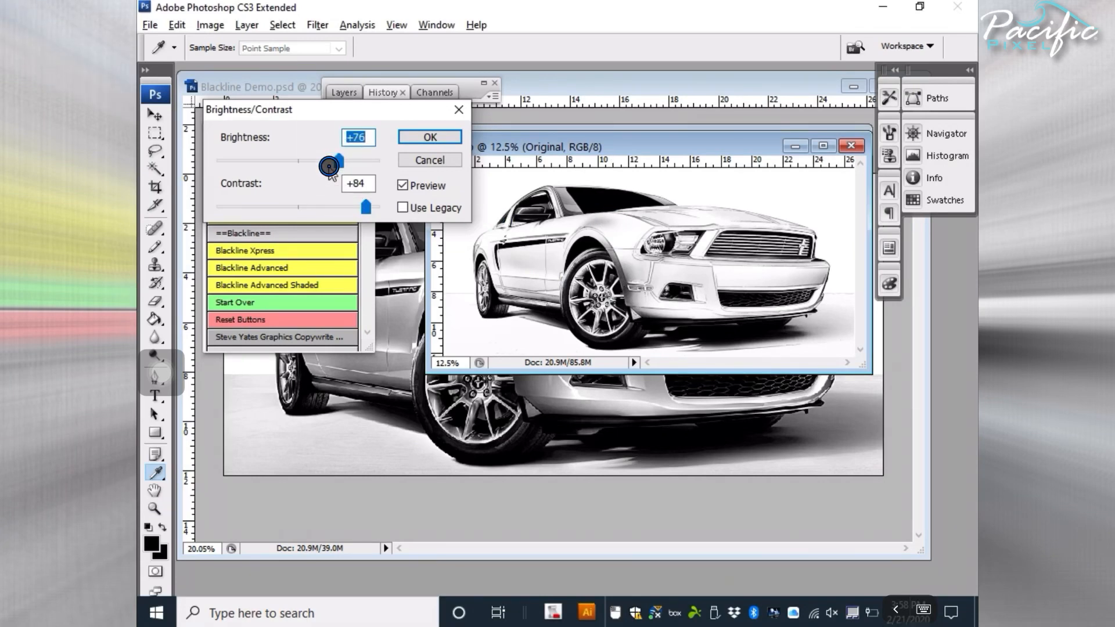
left_click_drag(332, 164, 325, 164)
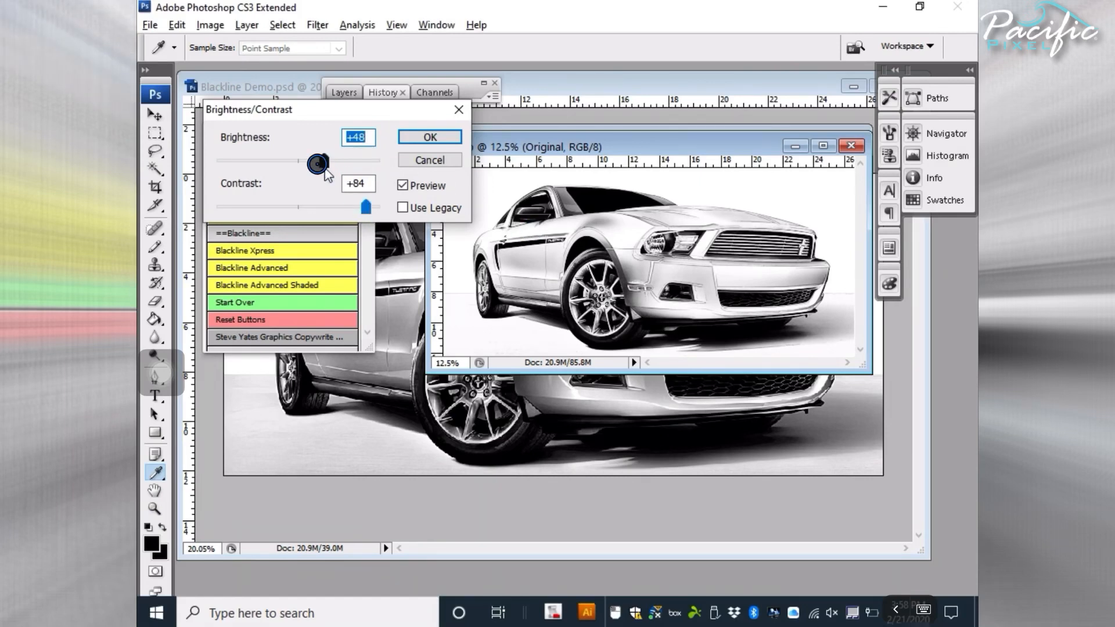
left_click_drag(318, 162, 316, 160)
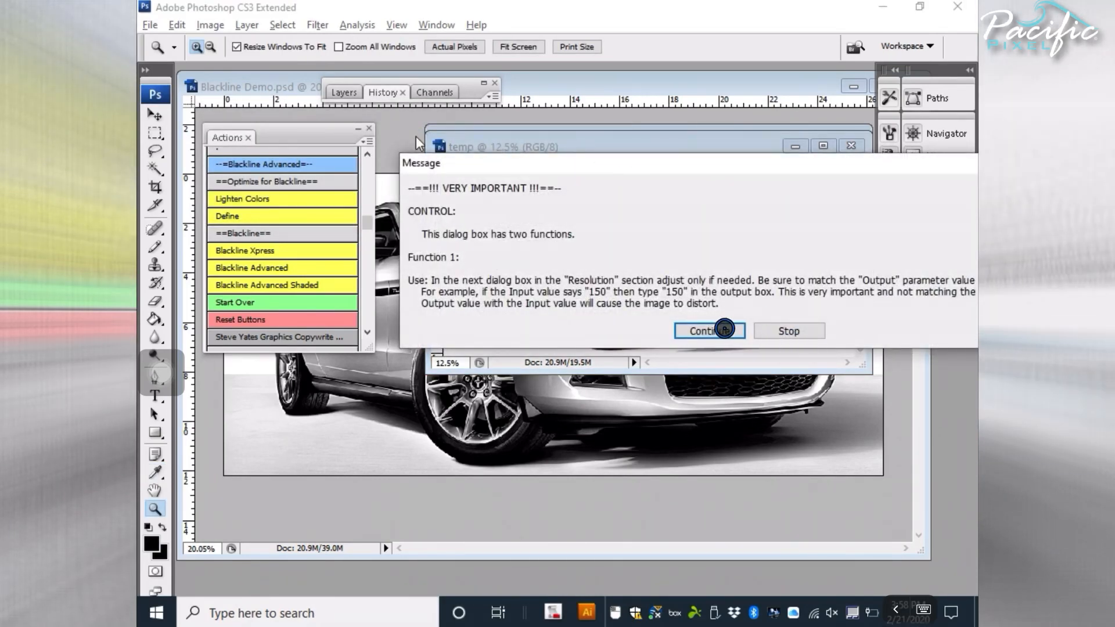
left_click(708, 330)
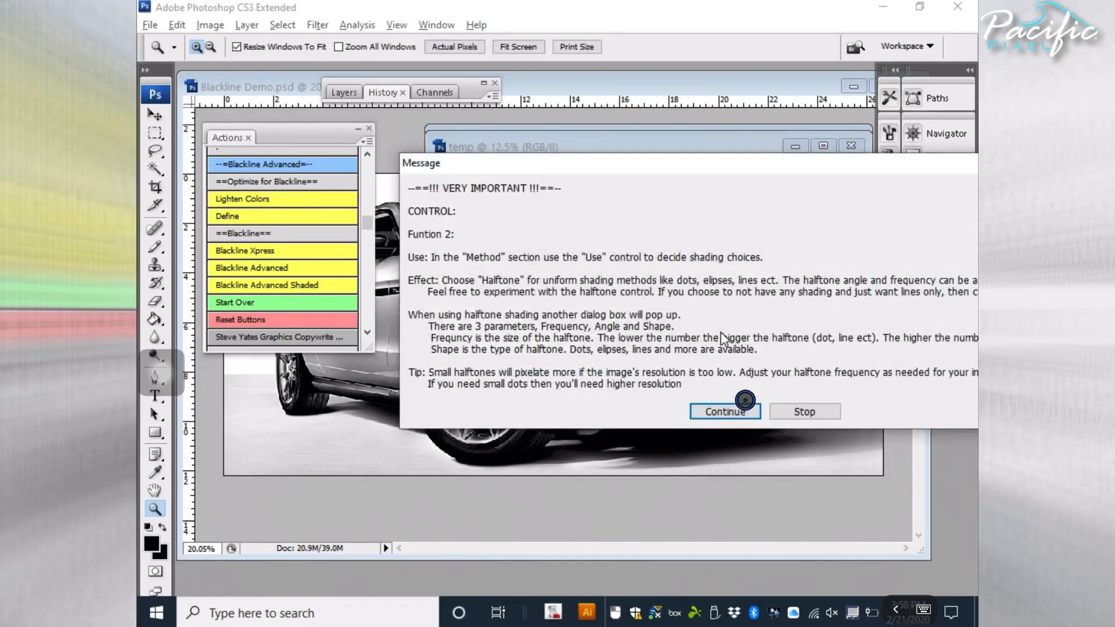
Choose Halftone Screen as the bitmap method at 150 pixels/inch.
left_click(723, 411)
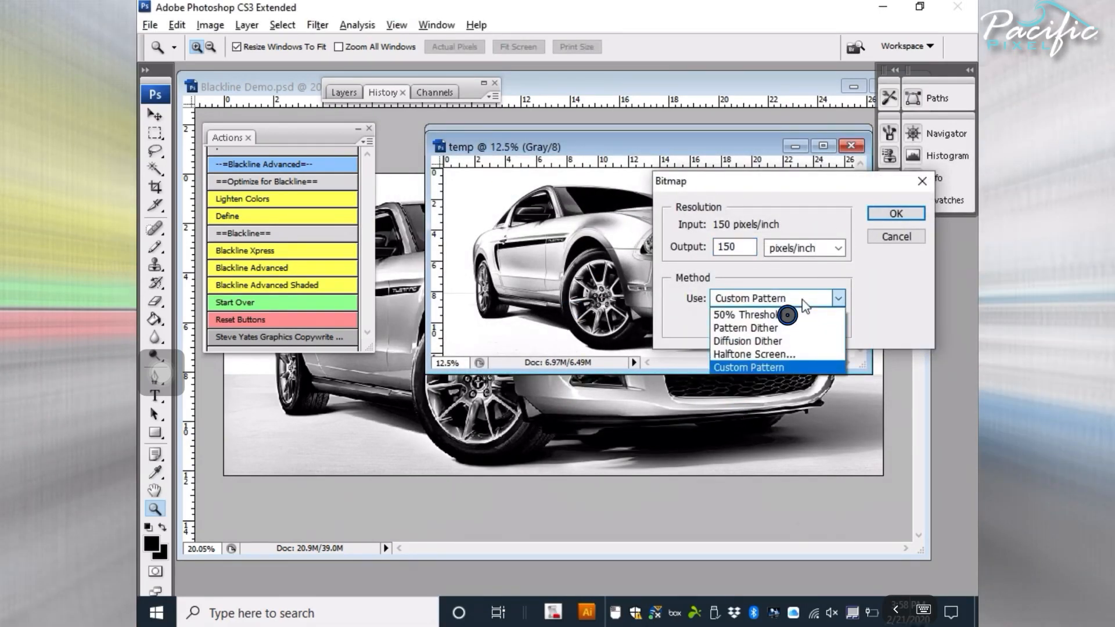
mouse_move(788, 357)
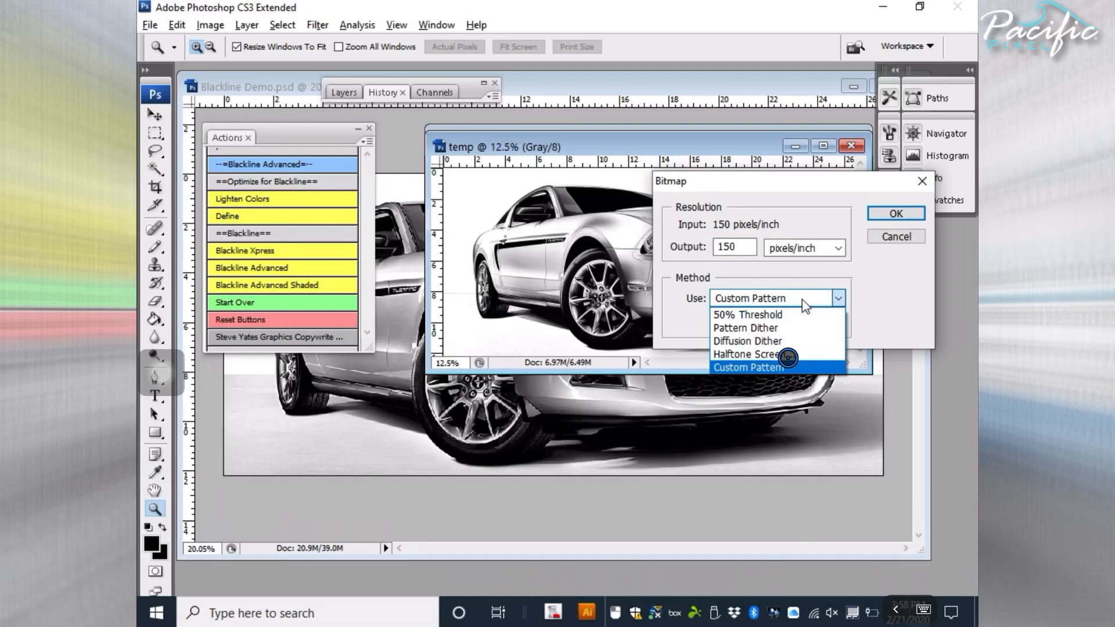
left_click(748, 354)
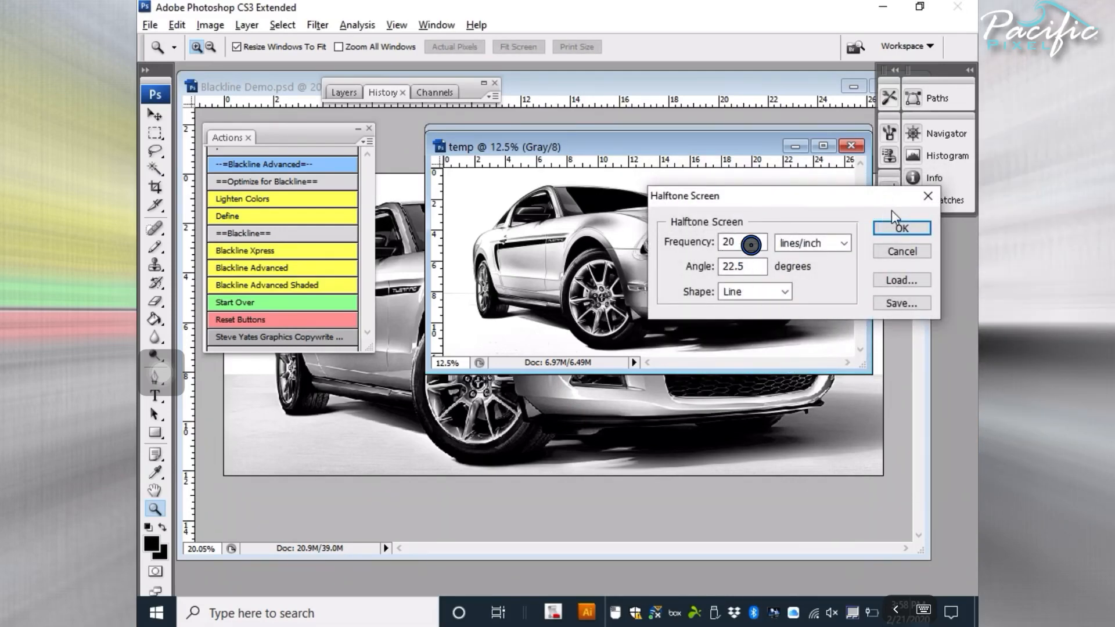
Set the halftone screen to 20 lines/inch at 22.5° with Line shape.
left_click(781, 291)
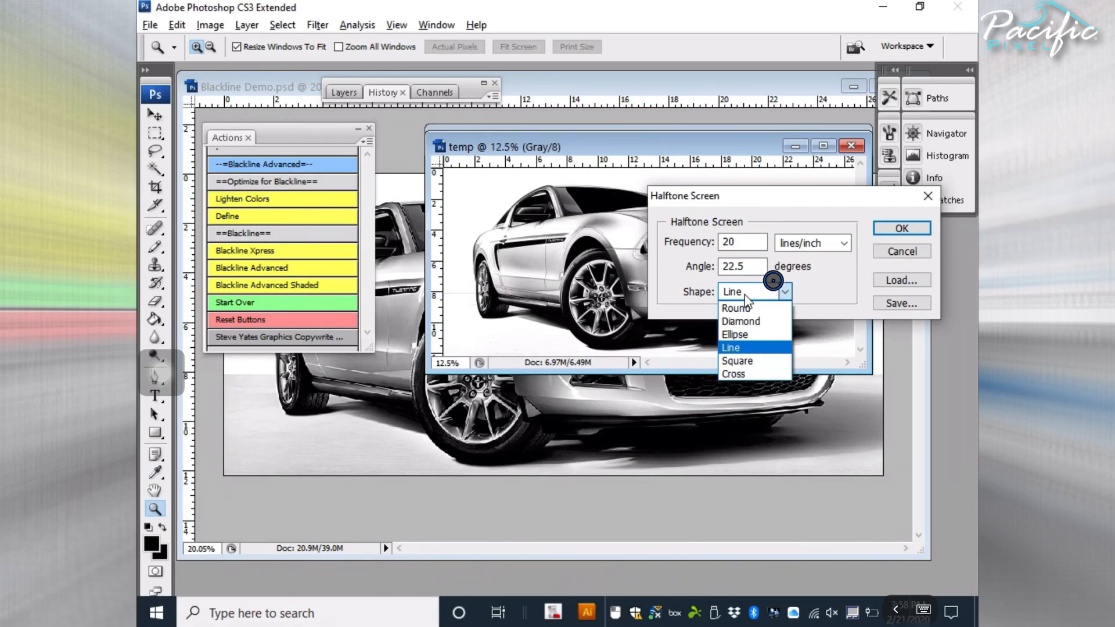
mouse_move(773, 311)
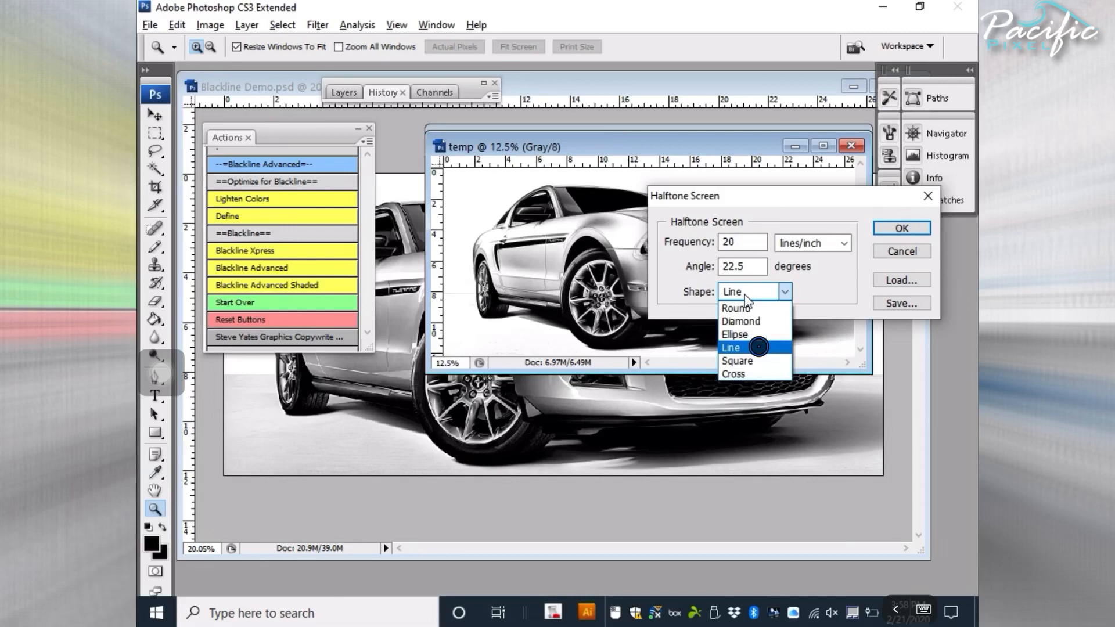
left_click(730, 347)
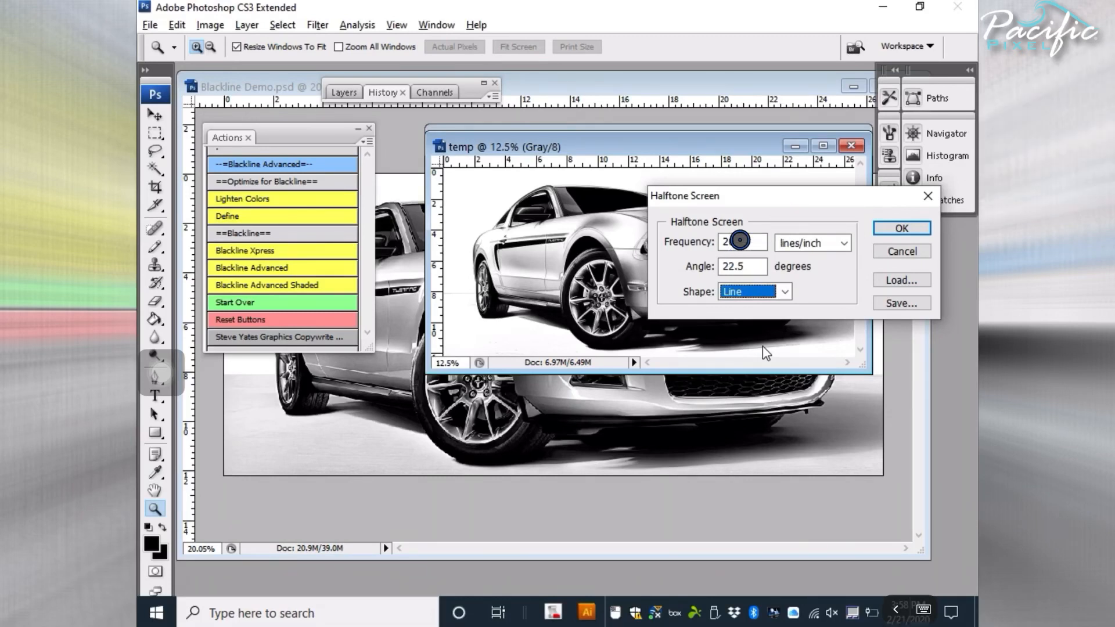
triple_click(739, 242)
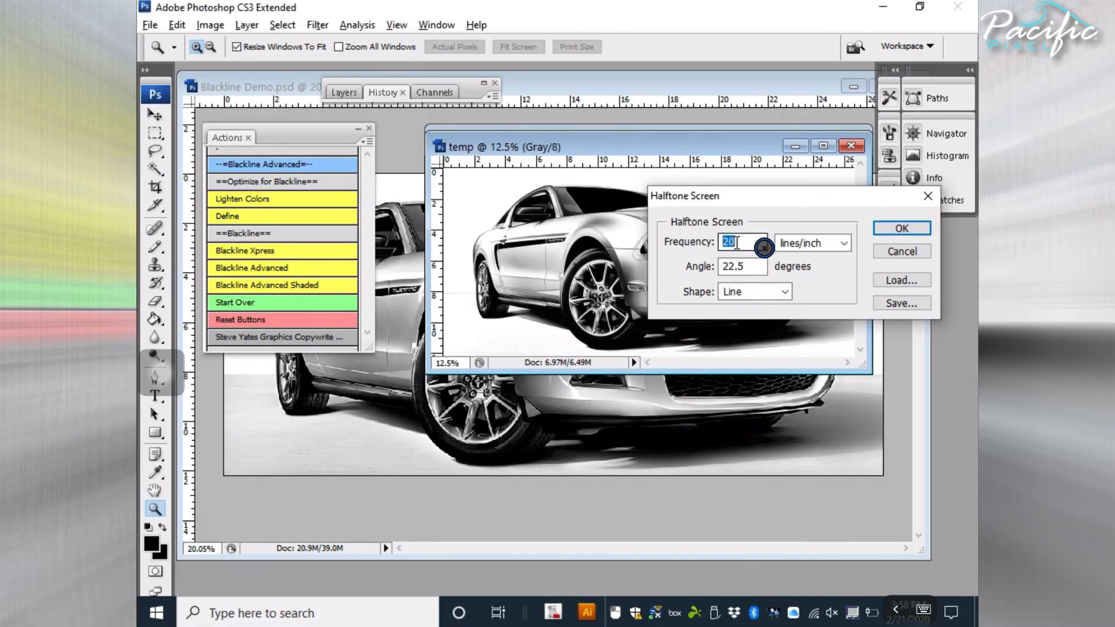
mouse_move(837, 270)
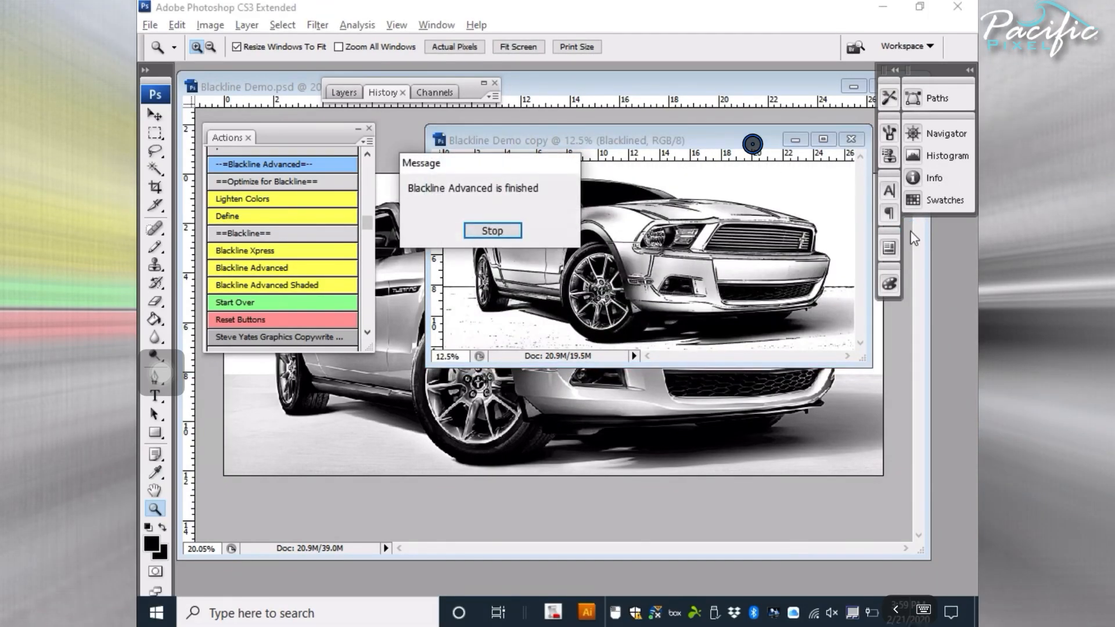
Review the finished line-halftone car copy zoomed out, then close the document.
left_click(491, 230)
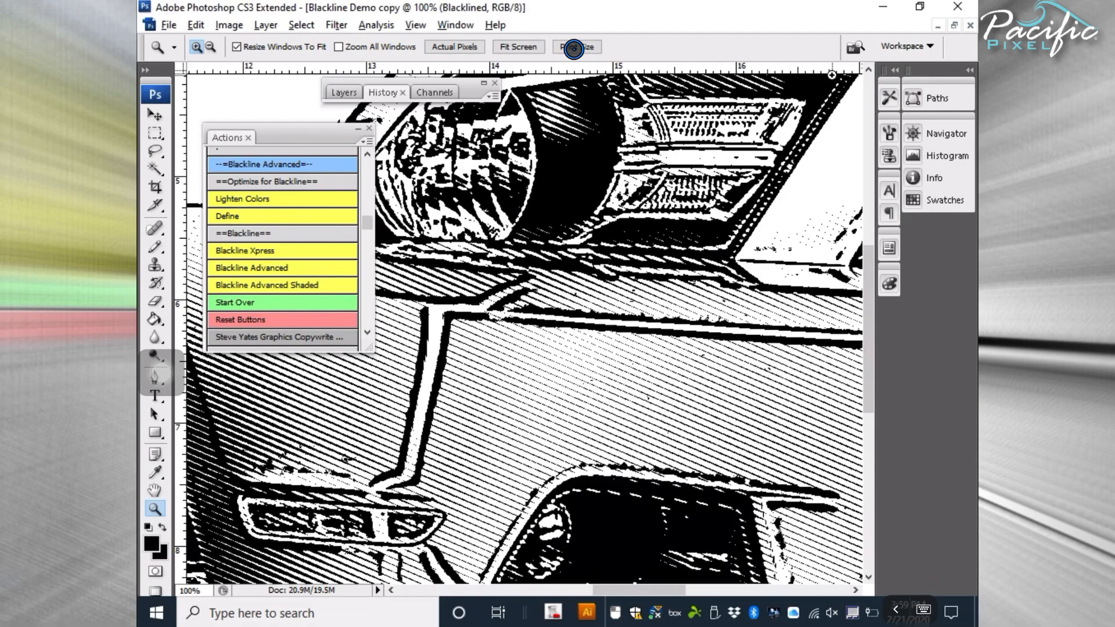
left_click(576, 46)
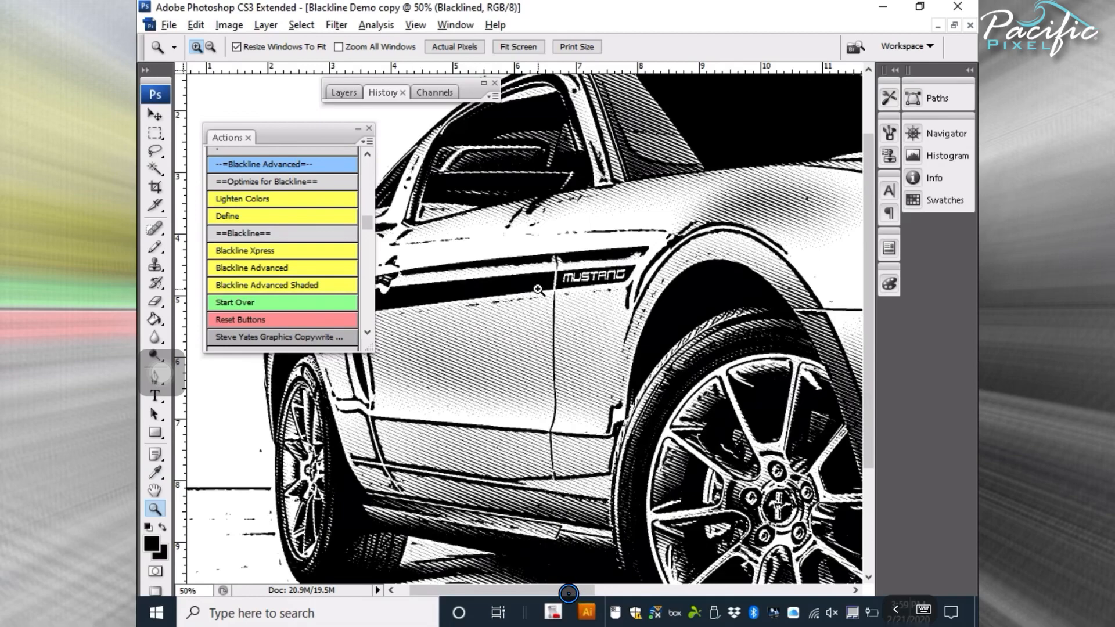
scroll("right", 3)
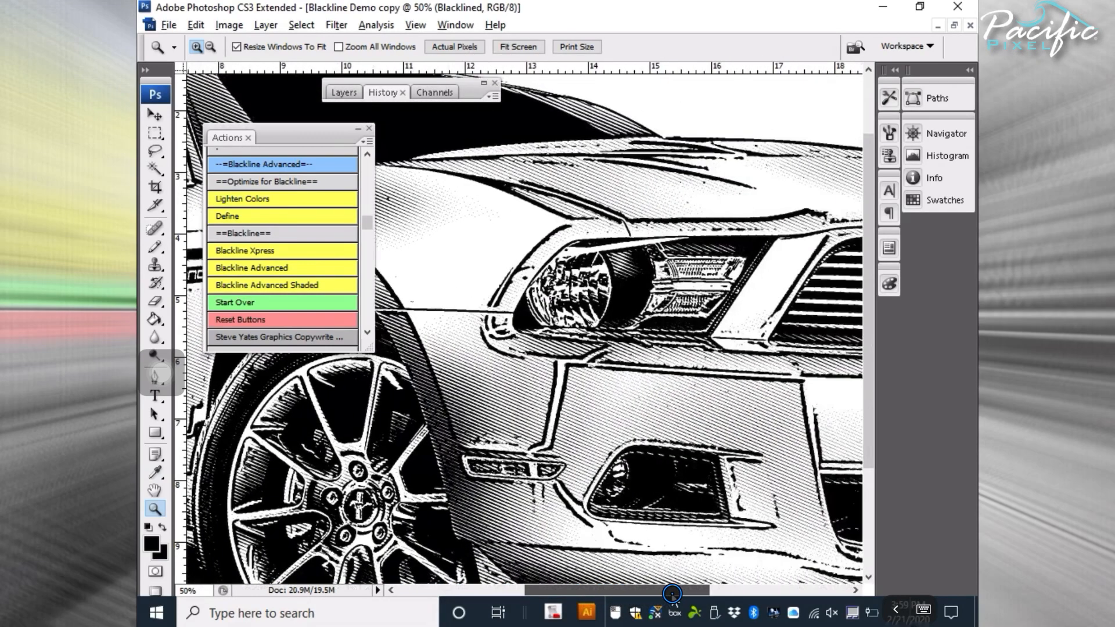
mouse_move(868, 134)
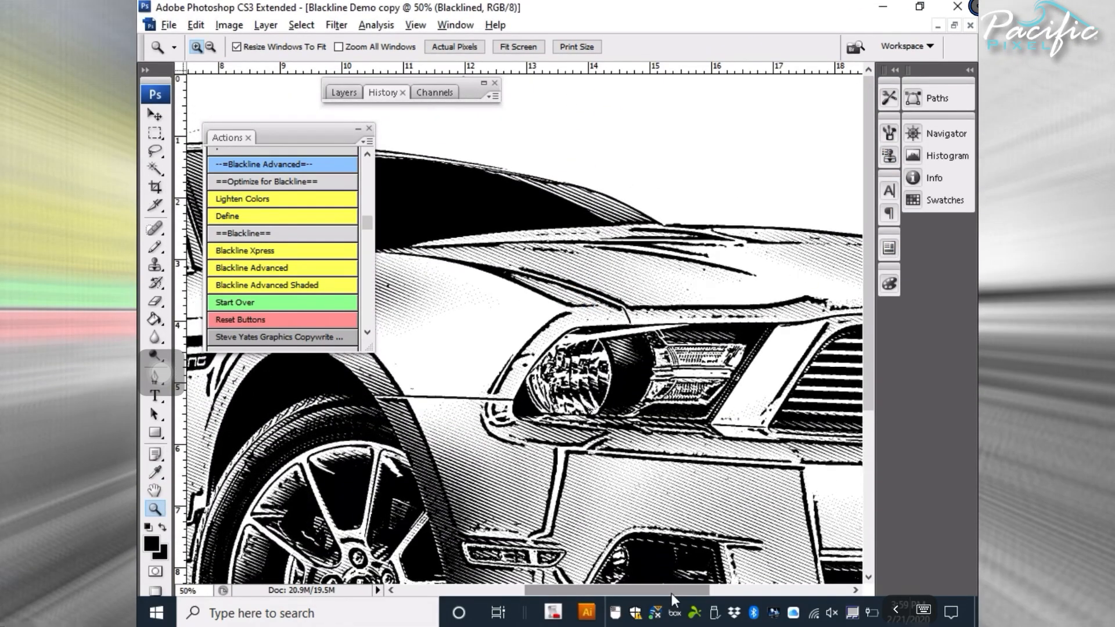
left_click(969, 25)
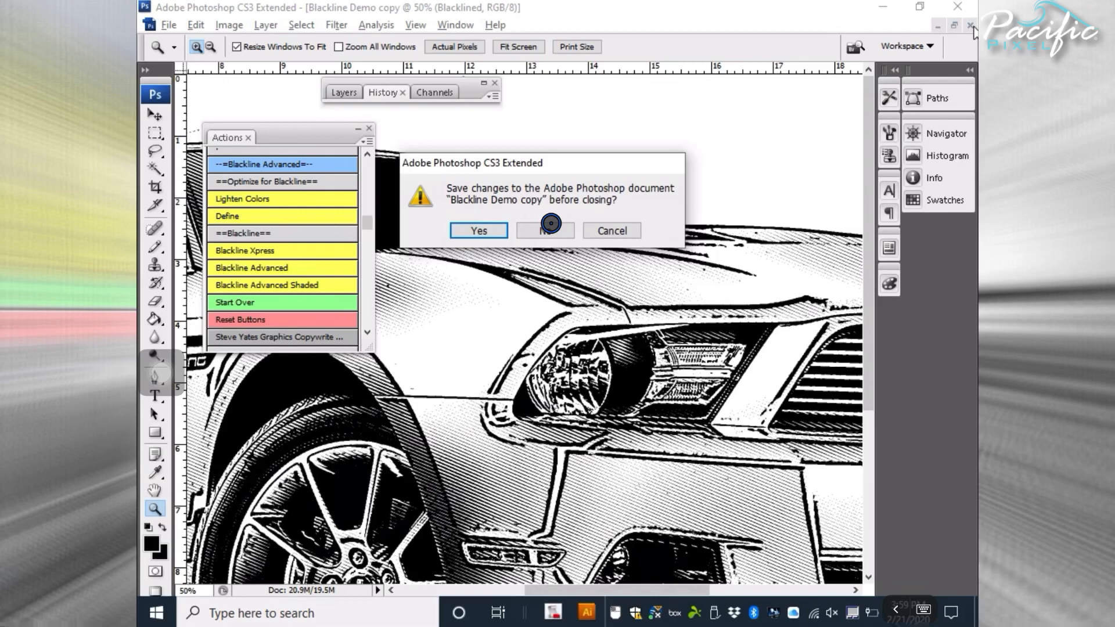
Run Blackline Advanced Shaded and continue past the start and Radius guidance messages.
left_click(544, 231)
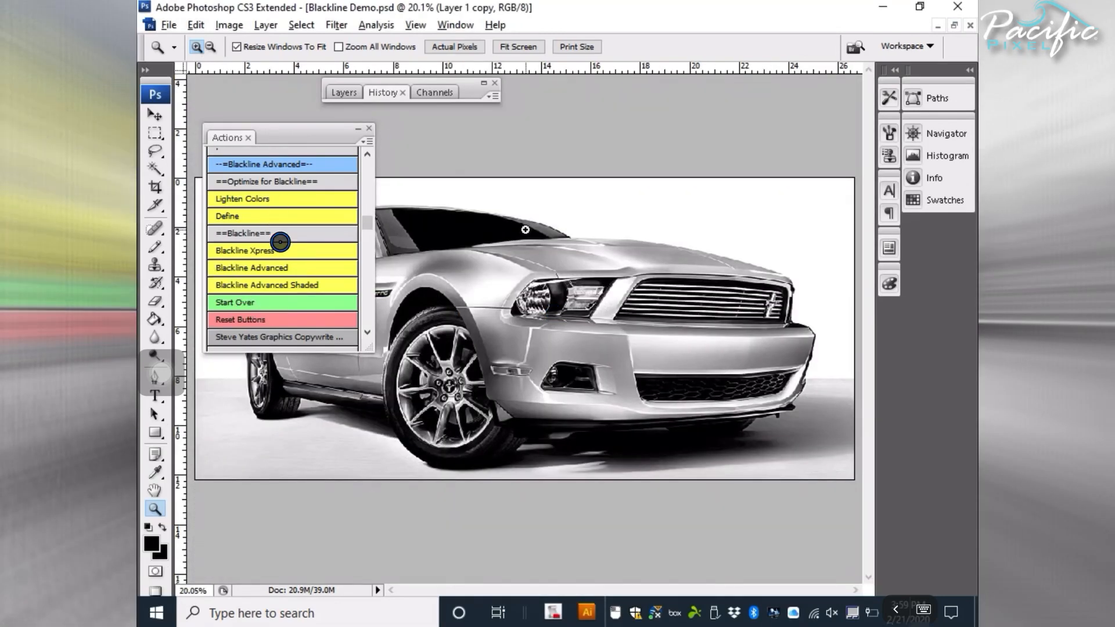
double_click(250, 267)
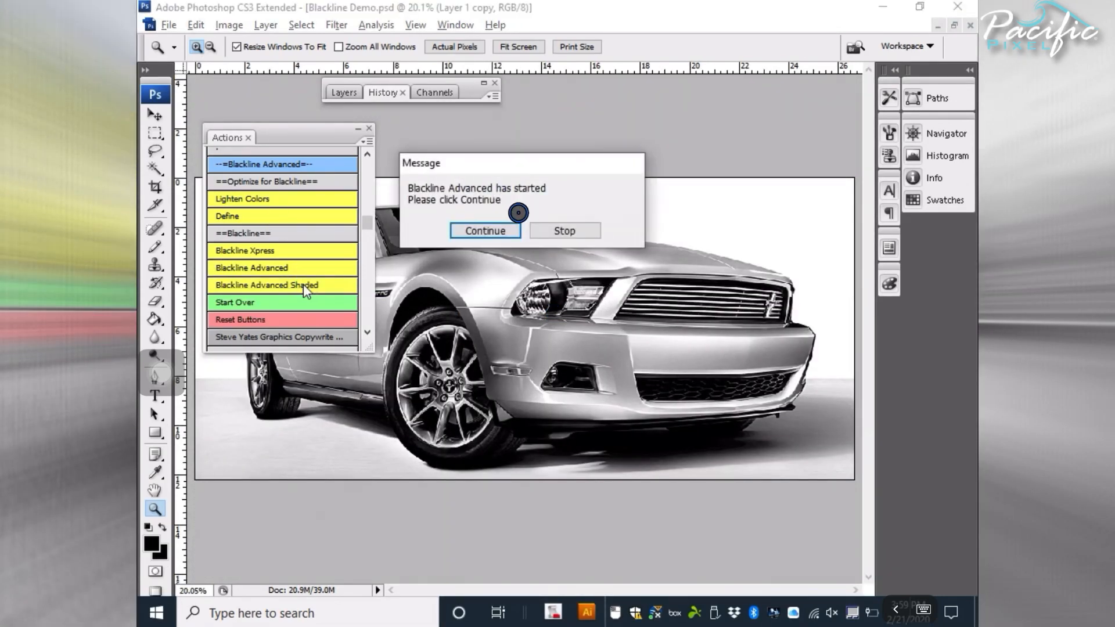
left_click(484, 230)
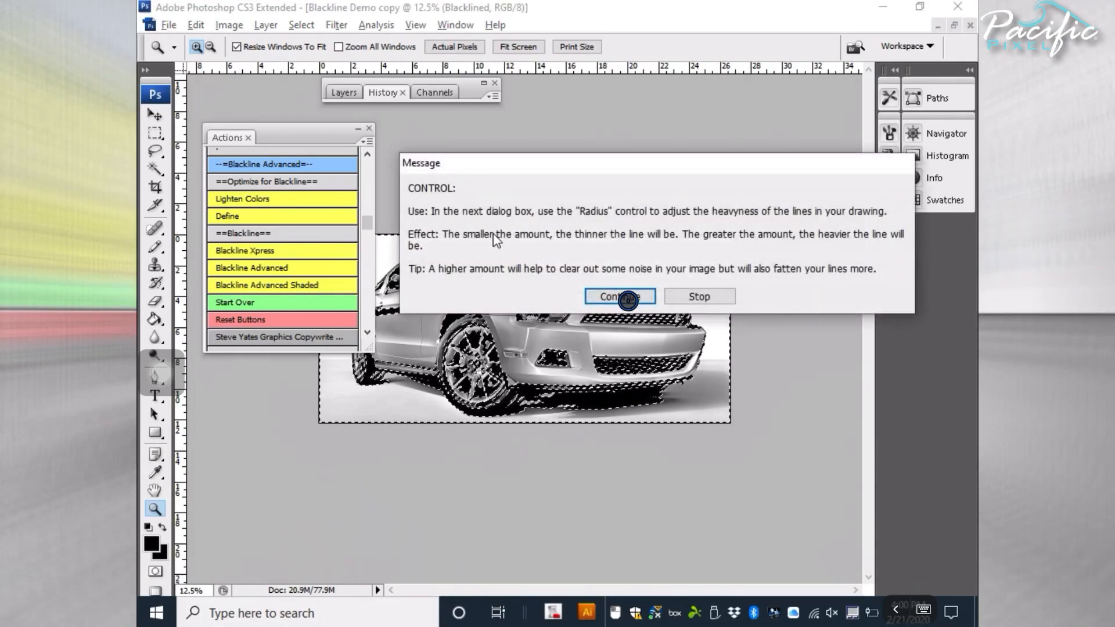
left_click(618, 297)
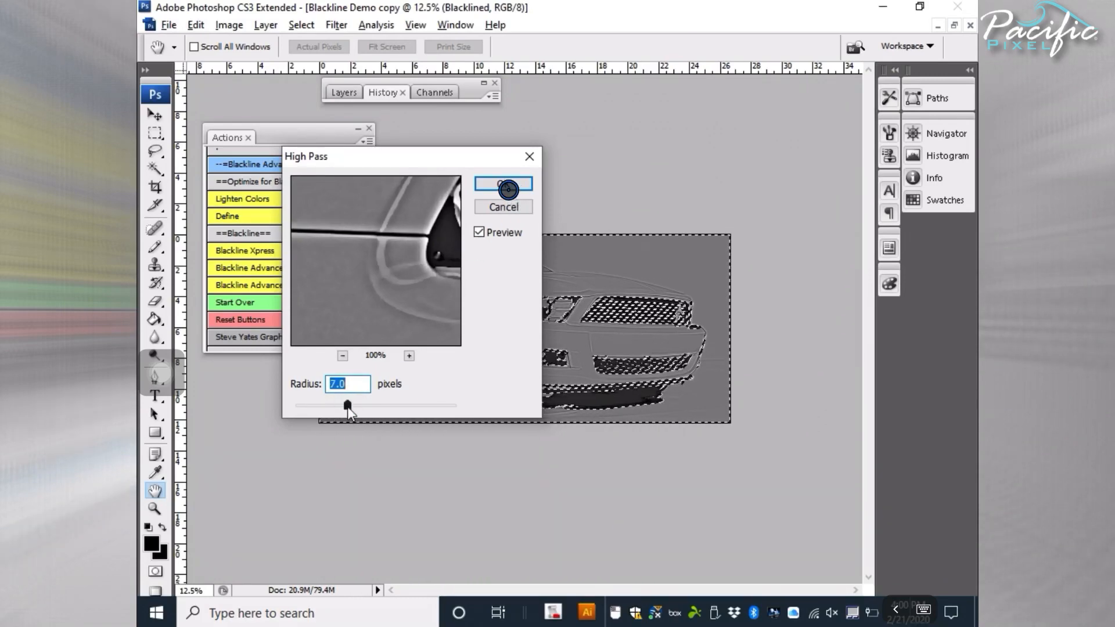
Accept a High Pass radius of 7.0 and the default Threshold level, reaching Brightness/Contrast.
left_click(502, 186)
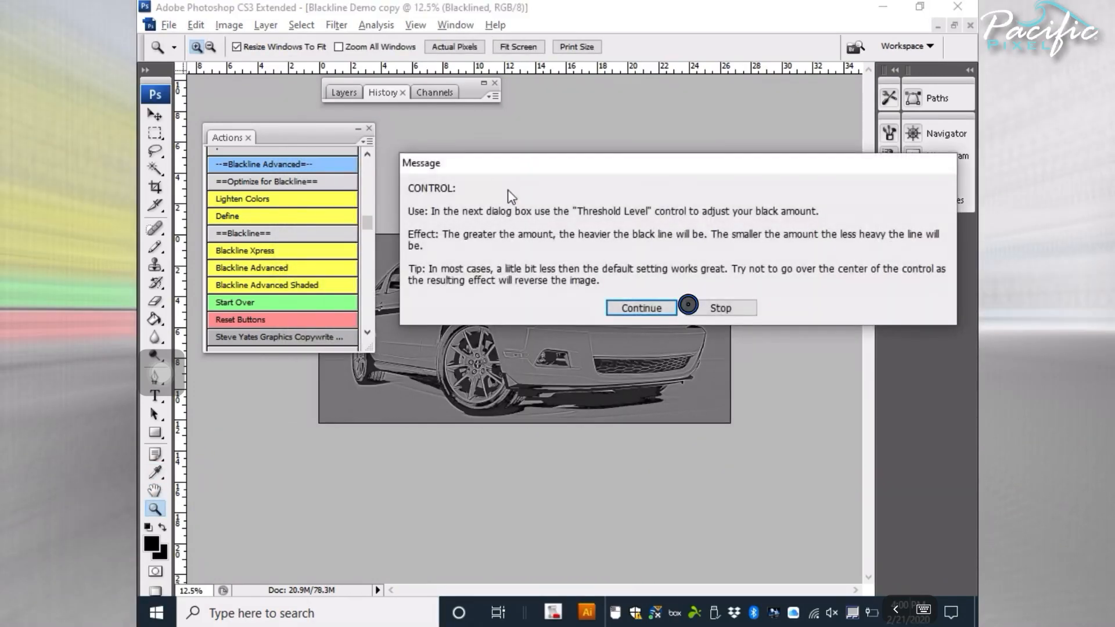
left_click(639, 307)
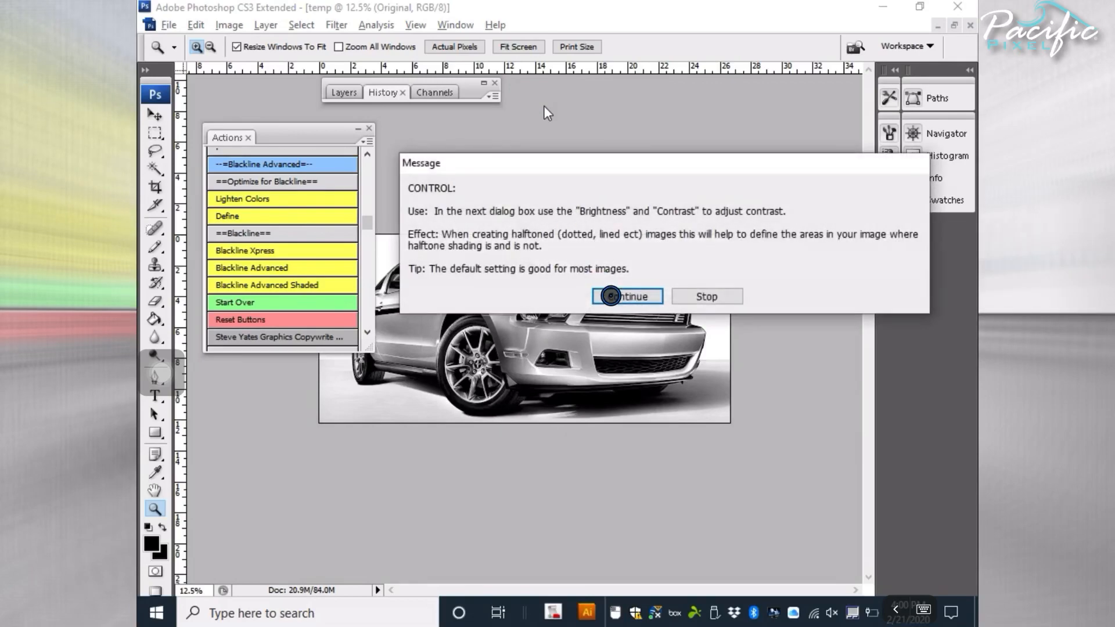
left_click(626, 295)
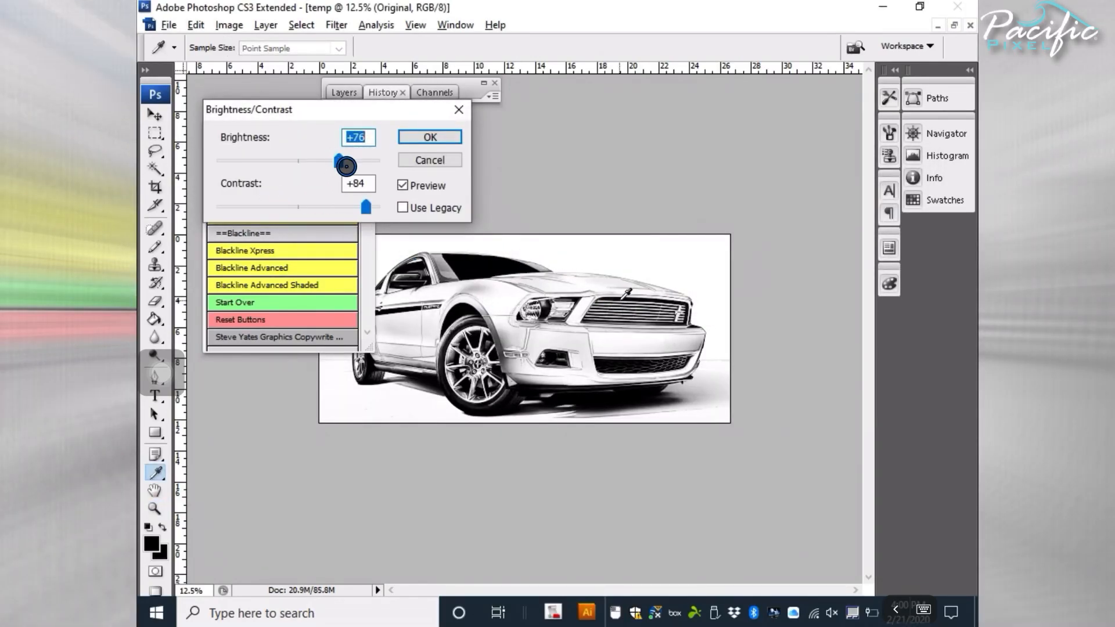
Apply brightness +62 with contrast +84, then continue past the VERY IMPORTANT message.
left_click_drag(347, 166, 333, 165)
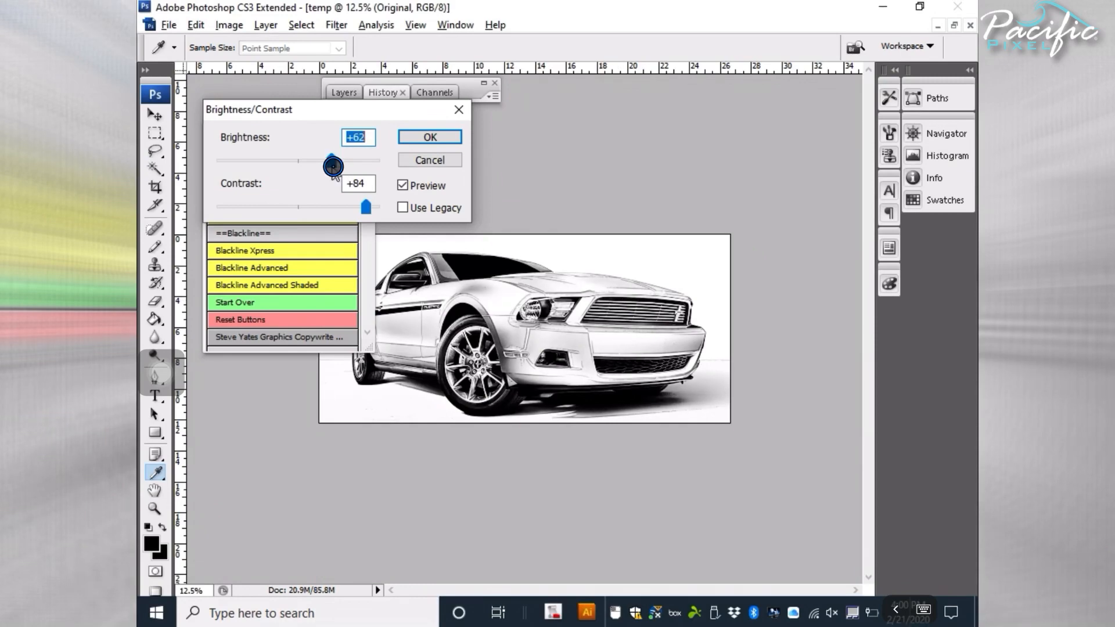
left_click(428, 136)
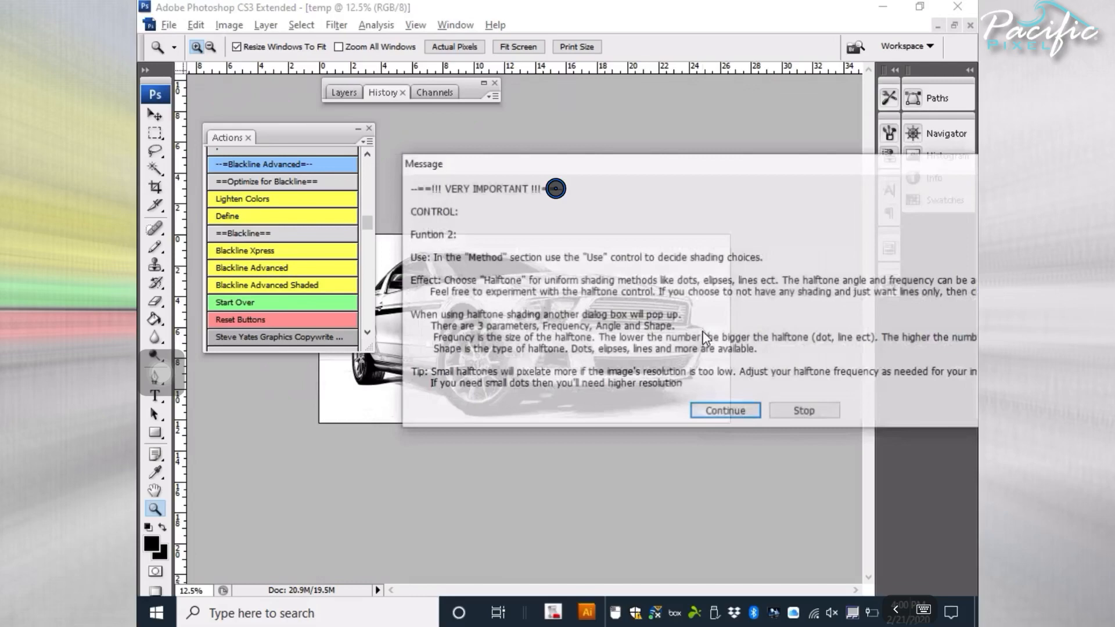
left_click(723, 409)
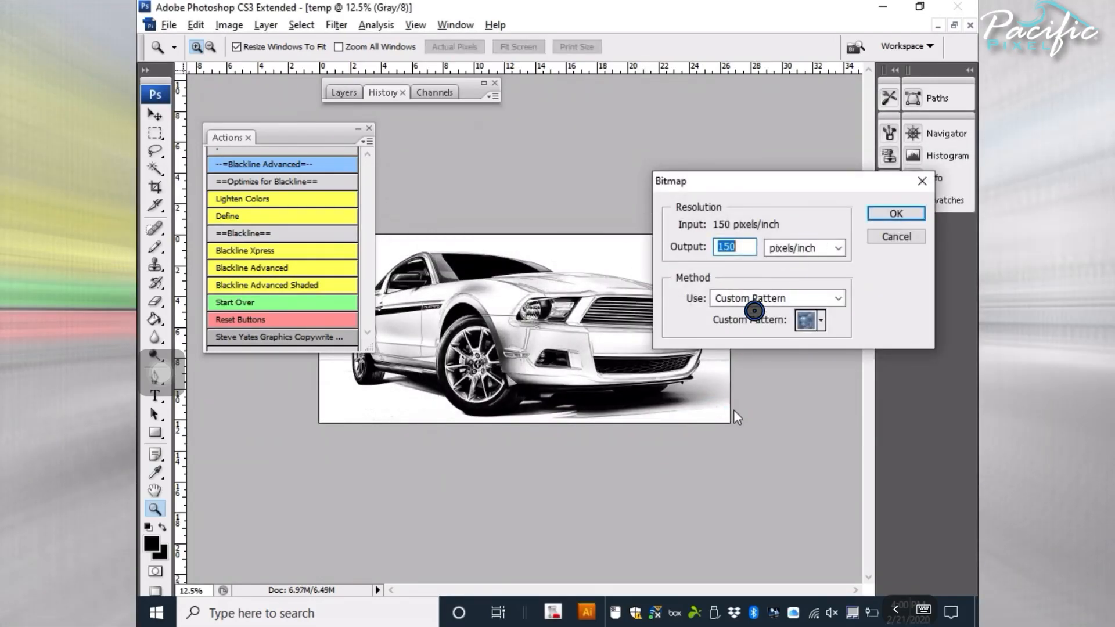
Apply Halftone Screen shading with Round dots at 20 lines/inch, 22.5°, and dismiss the finish notice.
left_click(836, 298)
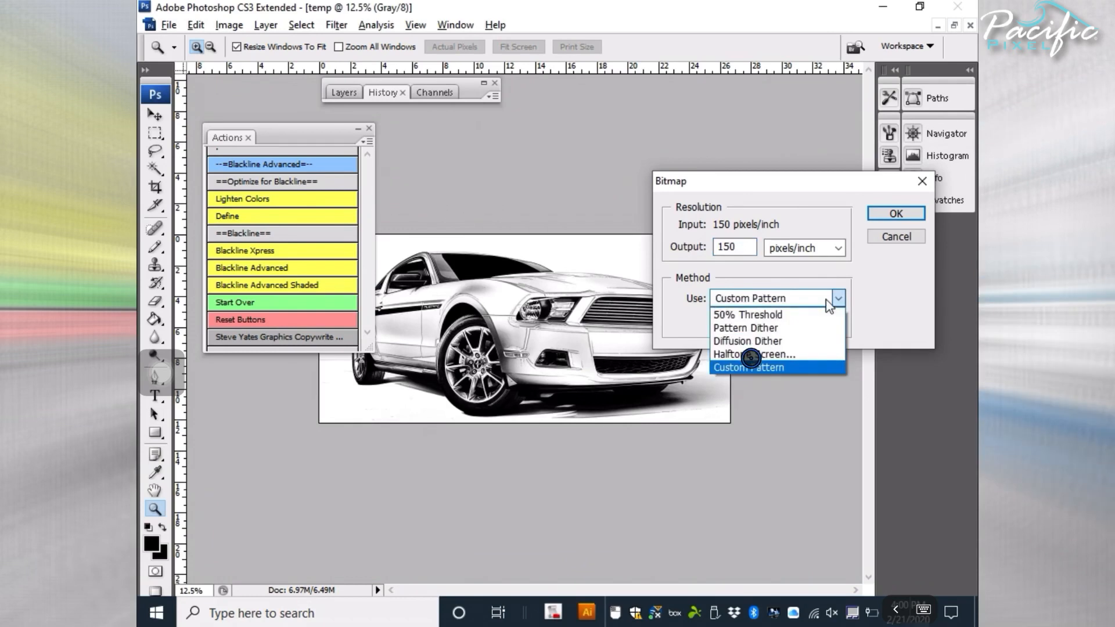
left_click(752, 354)
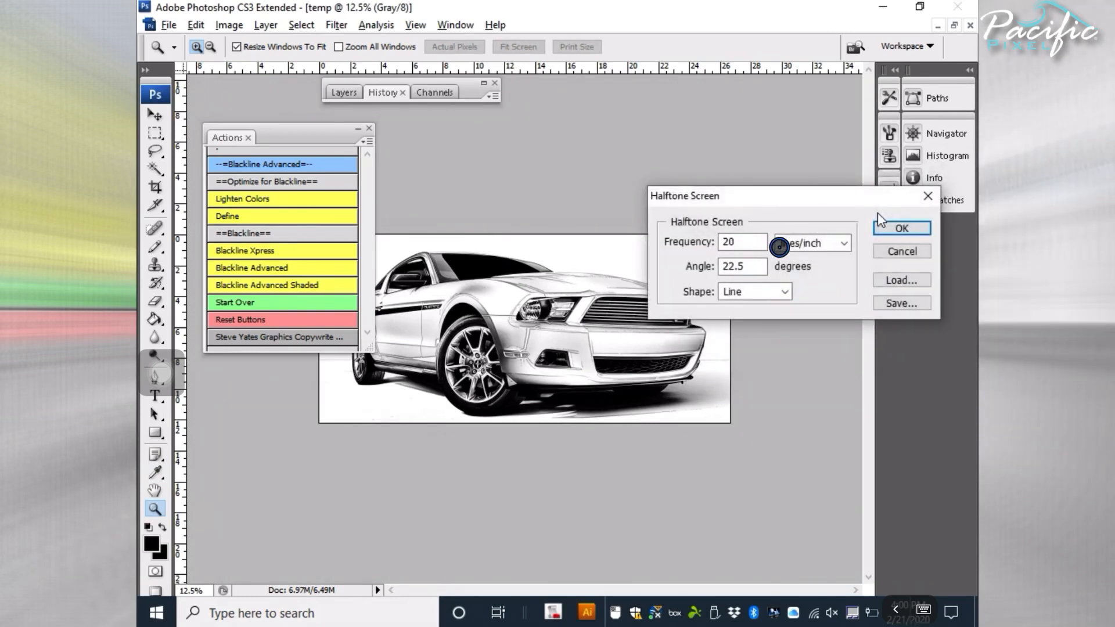
left_click(753, 291)
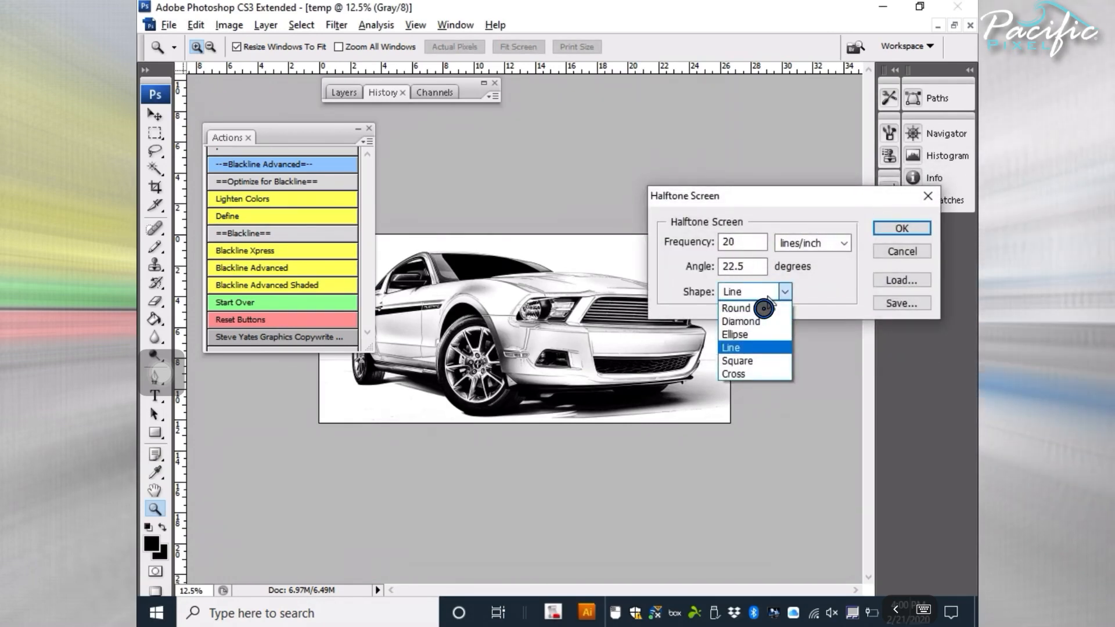
left_click(735, 308)
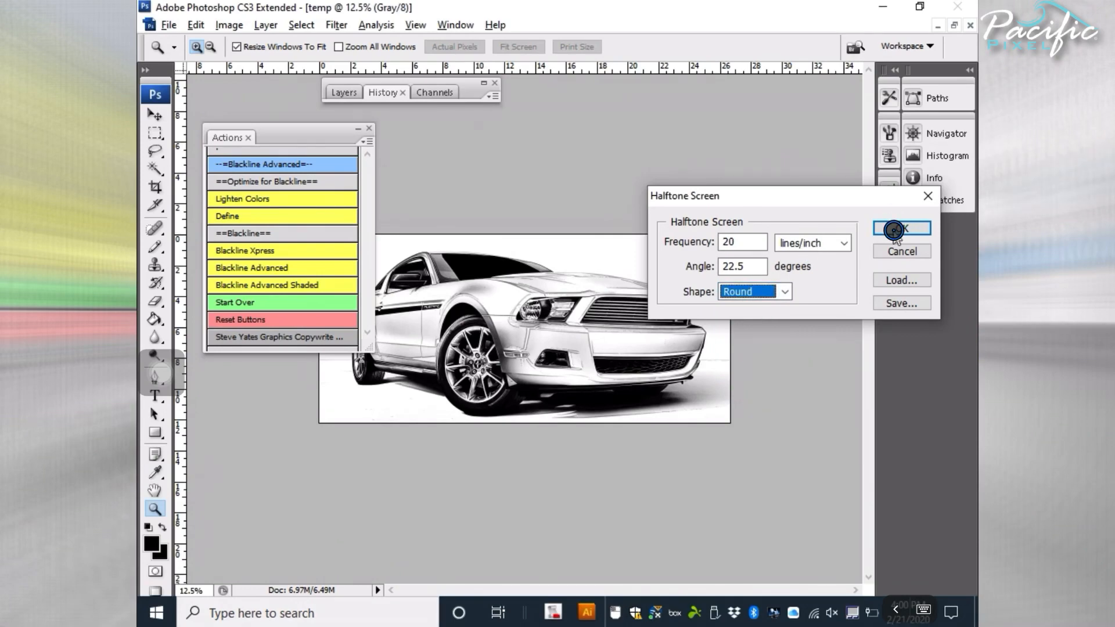
left_click(900, 229)
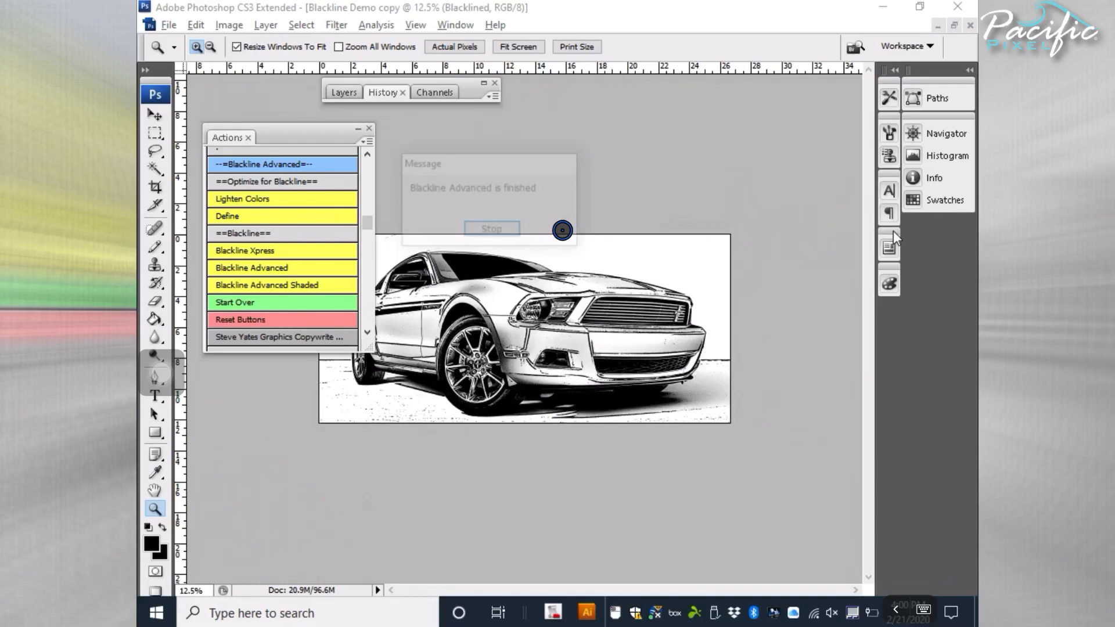
left_click(491, 228)
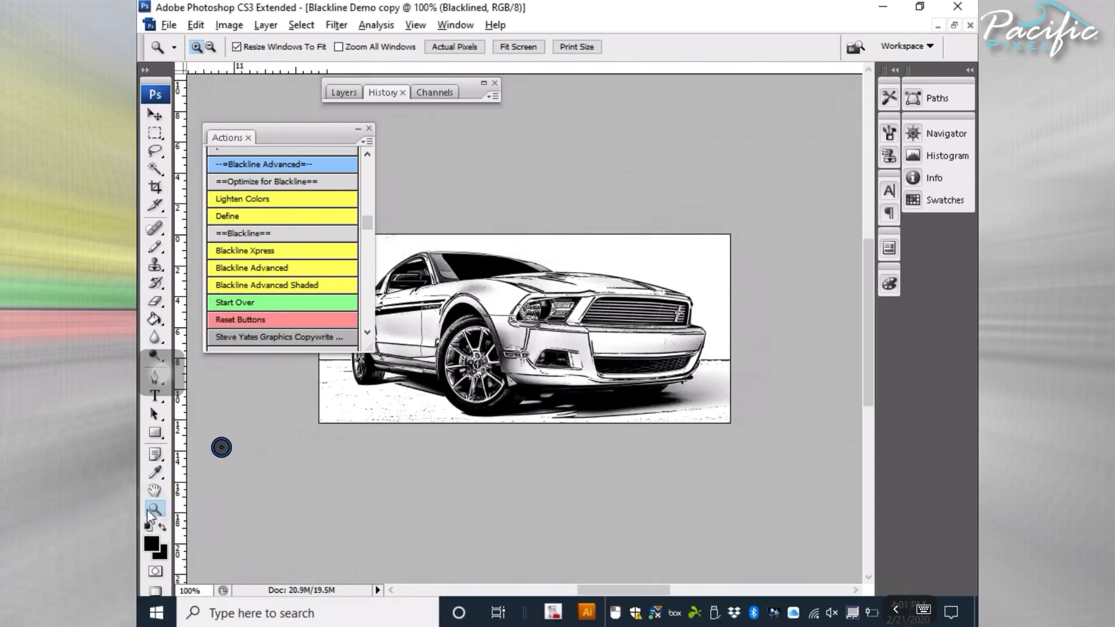
Zoom in on the car's front and switch to the Hand tool to pan.
left_click(589, 466)
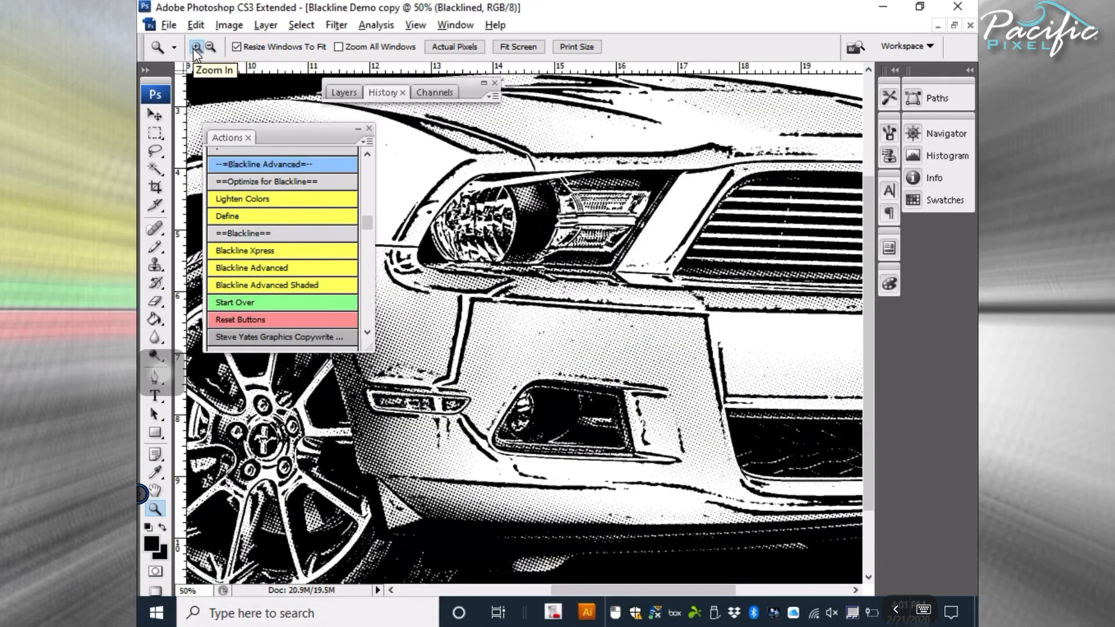
left_click(155, 490)
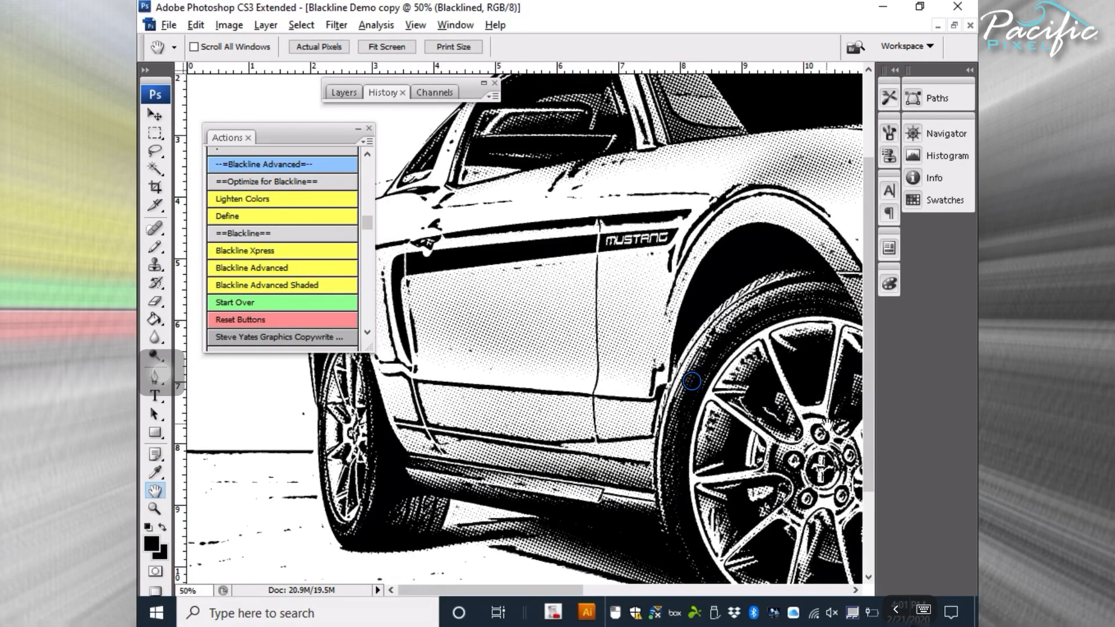
mouse_move(766, 327)
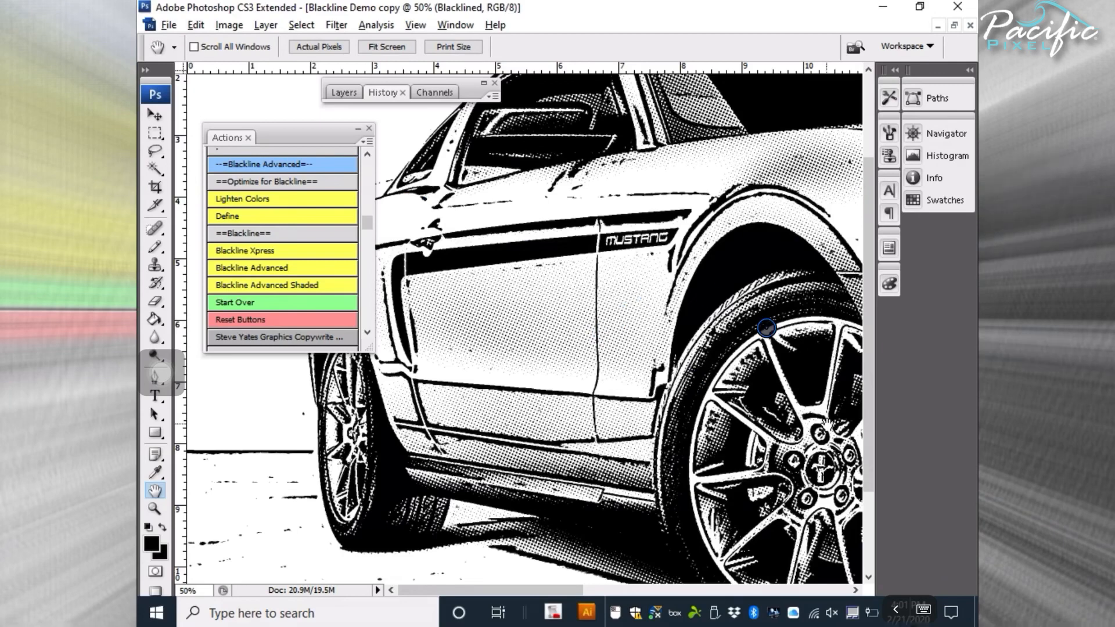
mouse_move(777, 214)
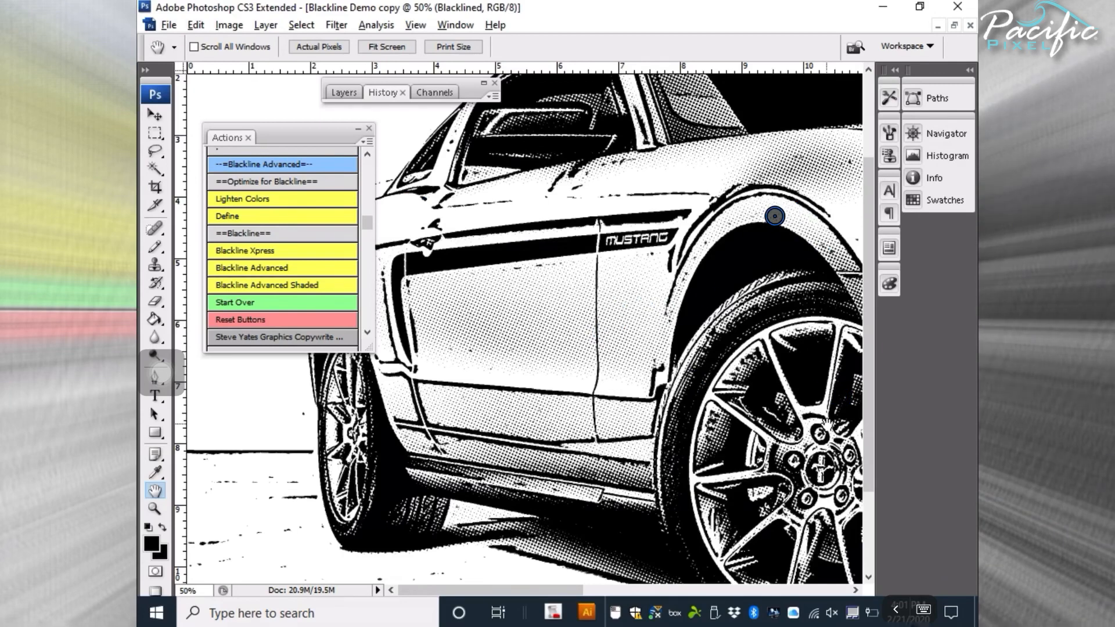
mouse_move(775, 220)
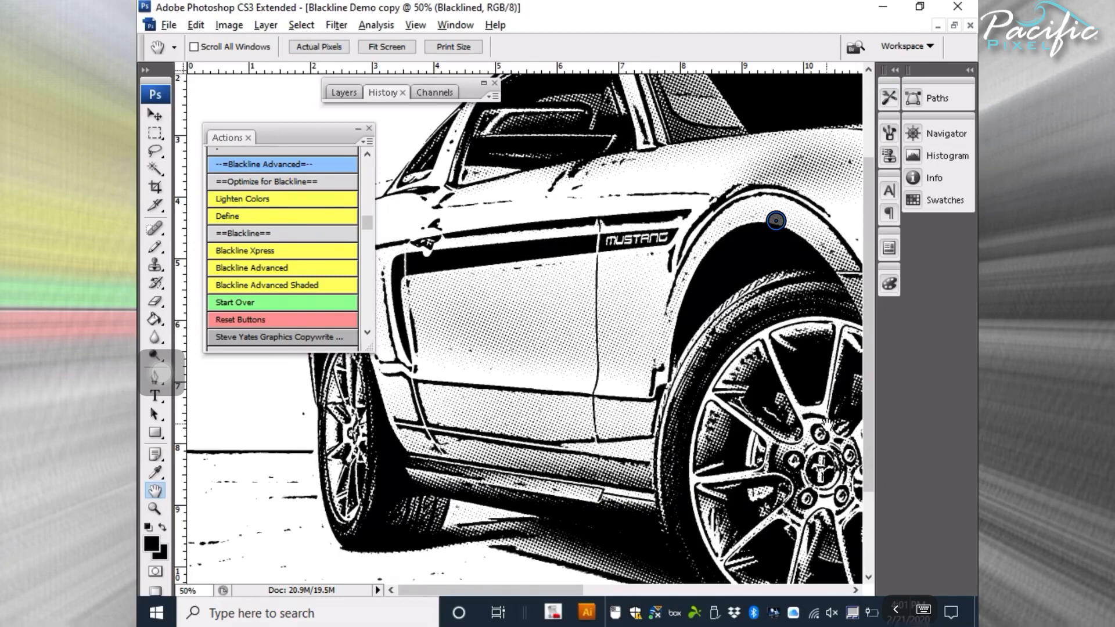
mouse_move(770, 254)
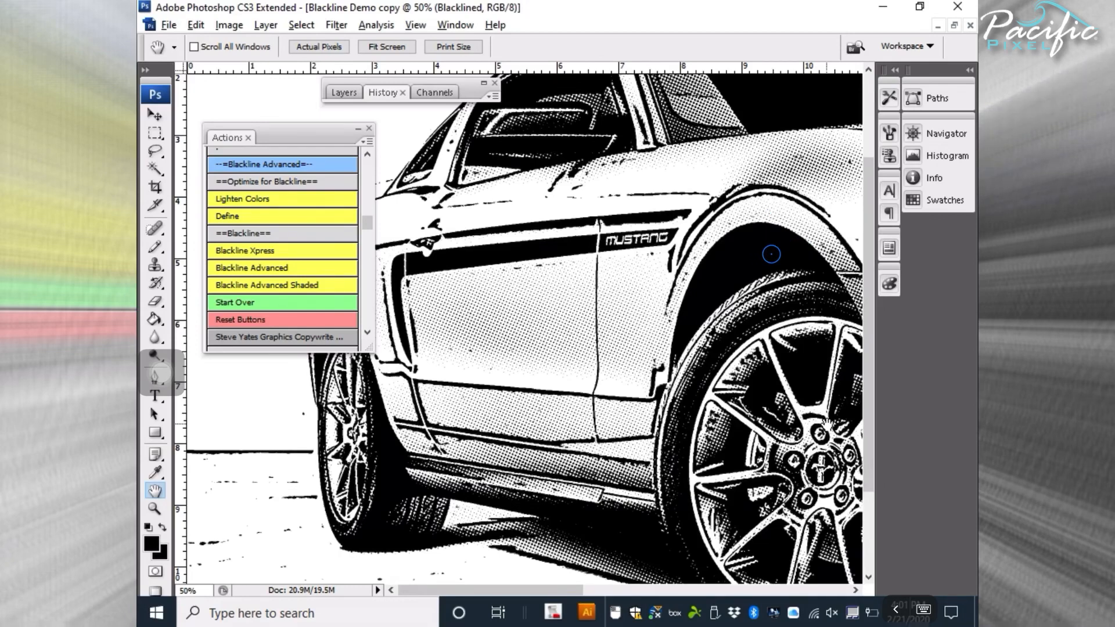
mouse_move(779, 270)
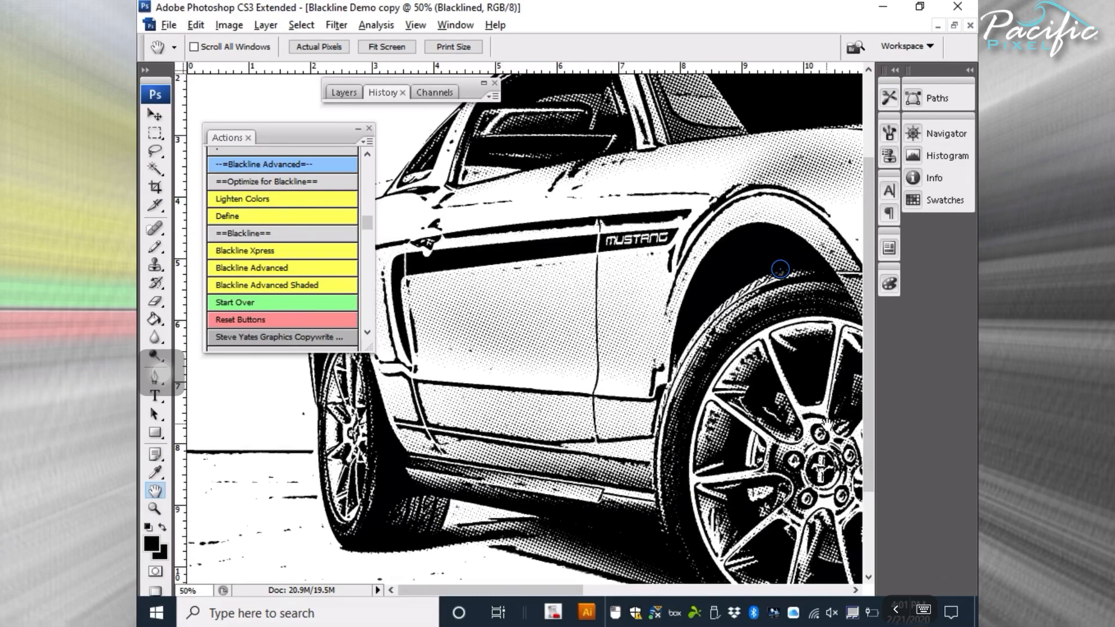
mouse_move(707, 129)
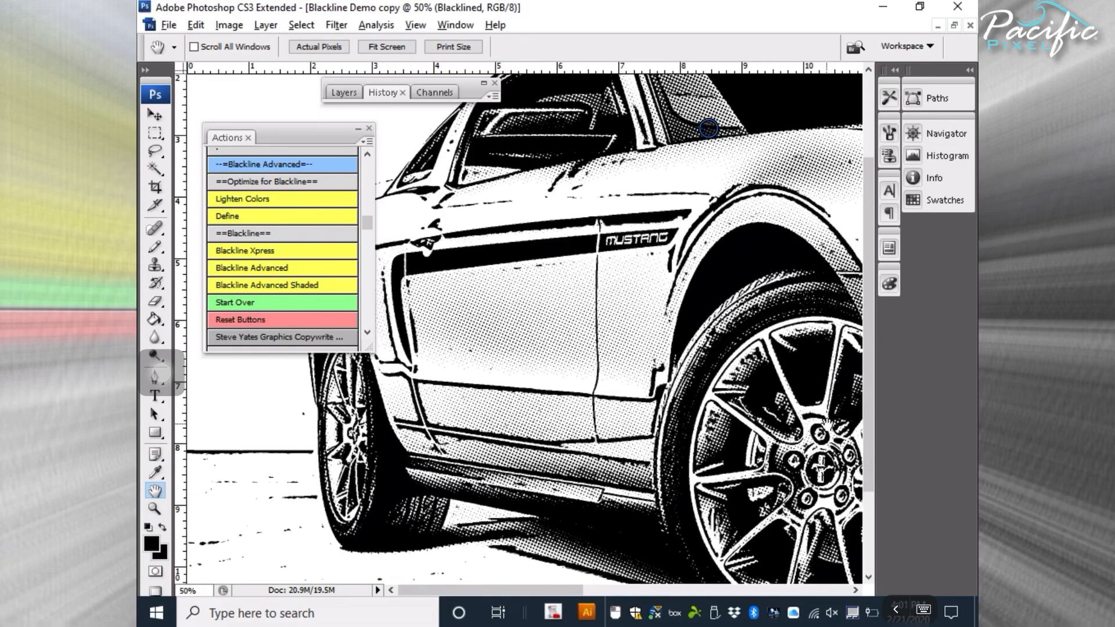
mouse_move(710, 116)
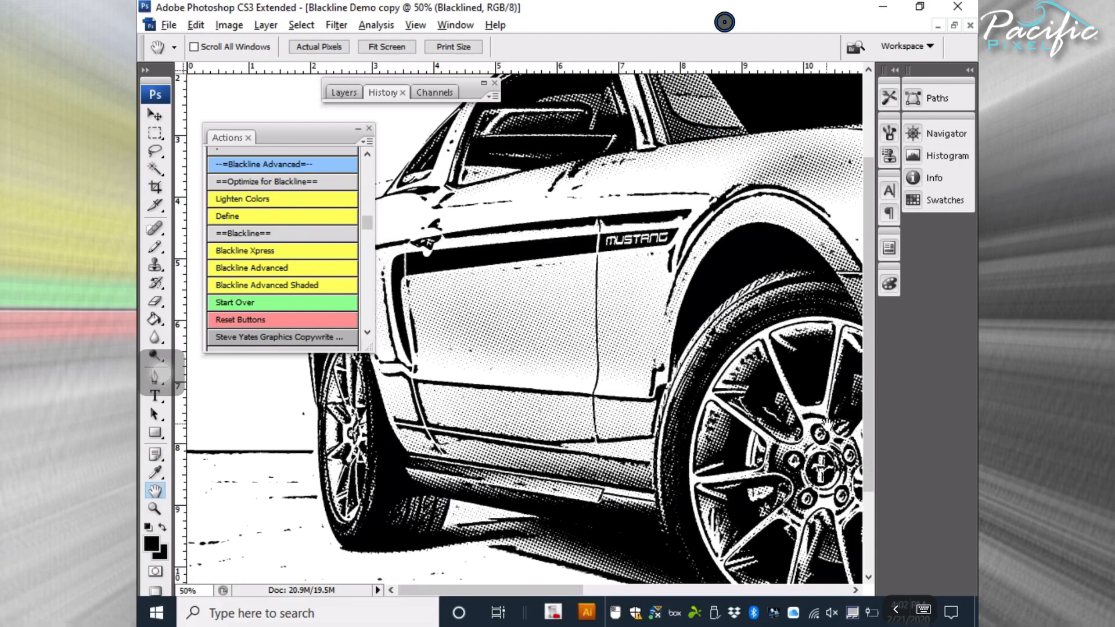
mouse_move(619, 336)
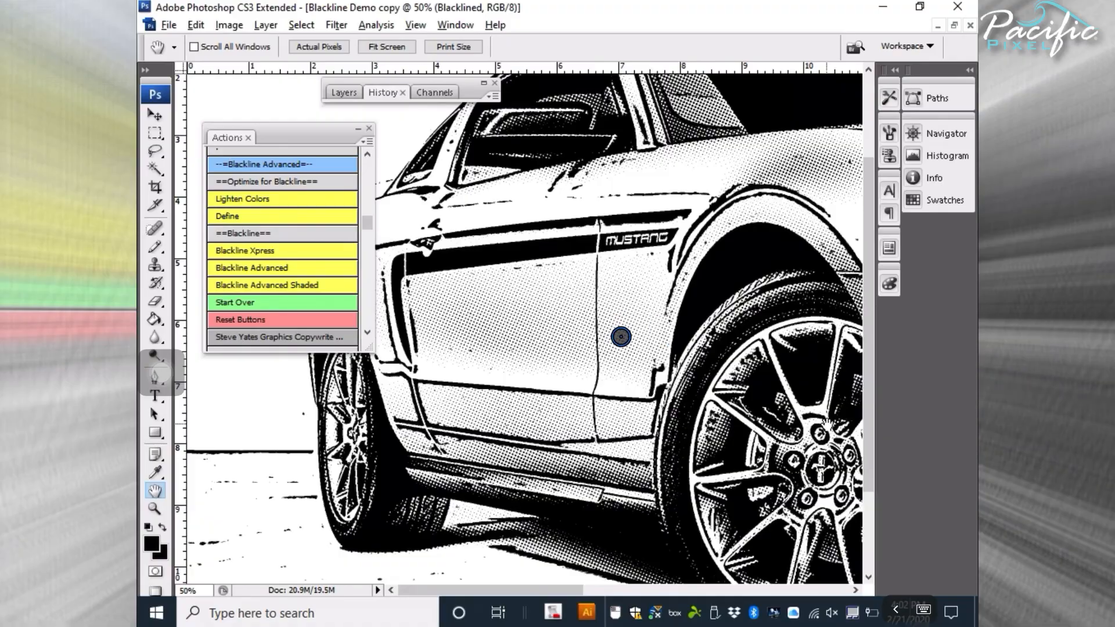